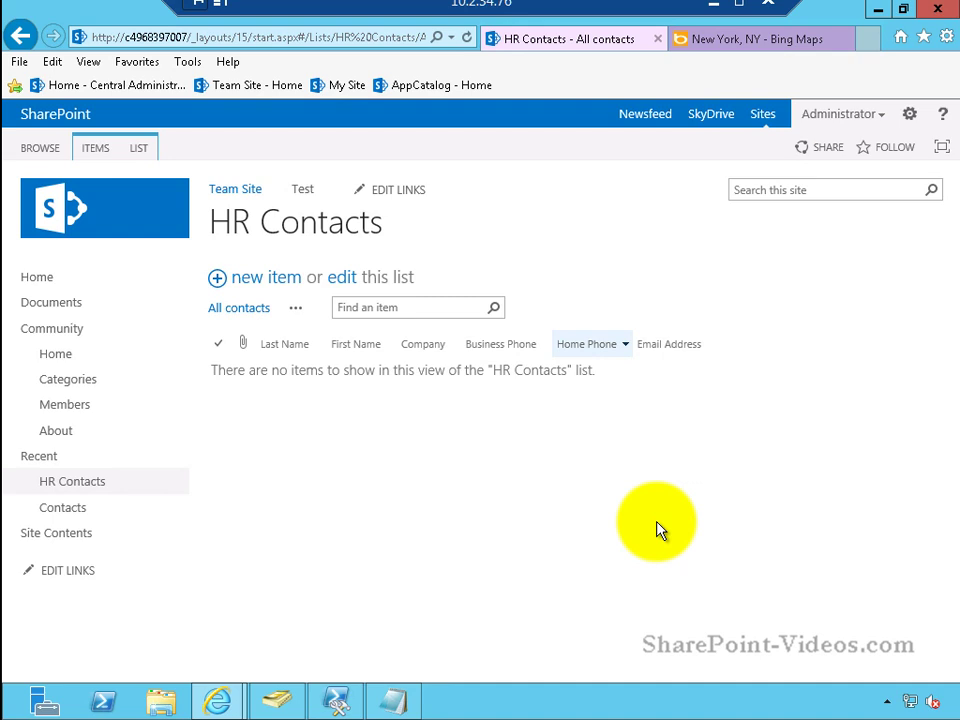
{"action": "mouse_move", "coordinate": [255, 205]}
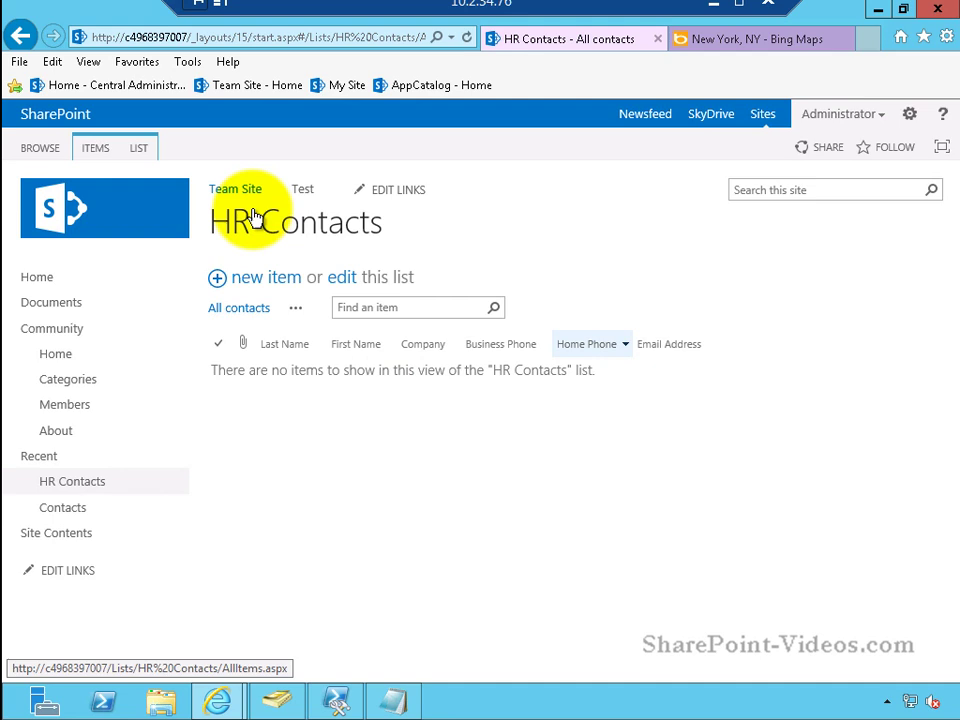
- Open the LIST ribbon tab on the empty HR Contacts list
{"action": "left_click", "coordinate": [138, 147]}
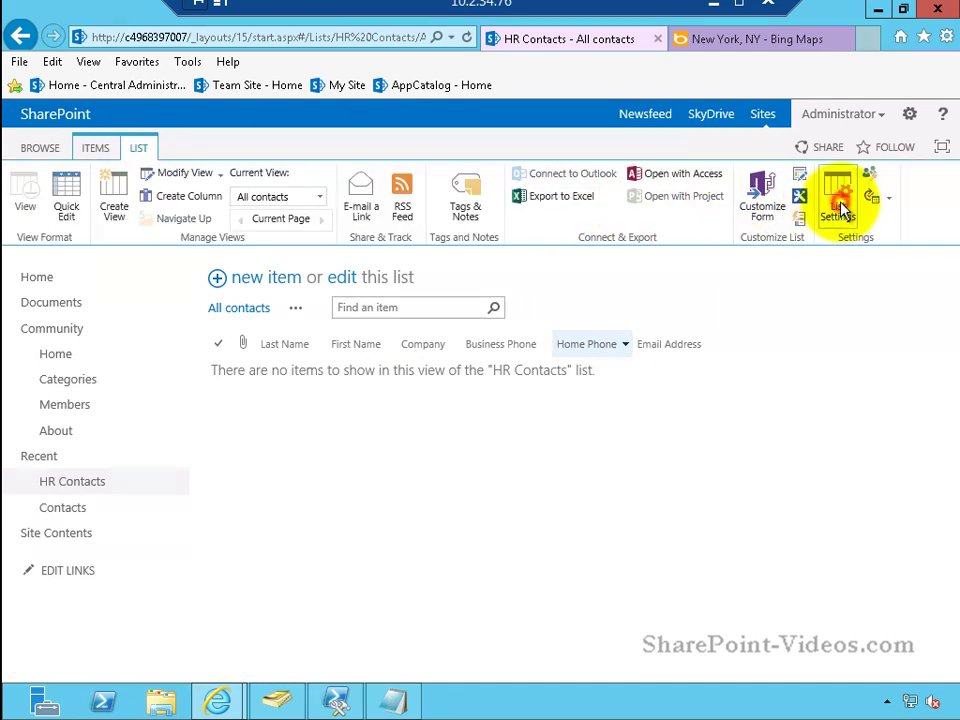
- Open the HR Contacts list settings and scroll down to the Columns section
{"action": "left_click", "coordinate": [837, 195]}
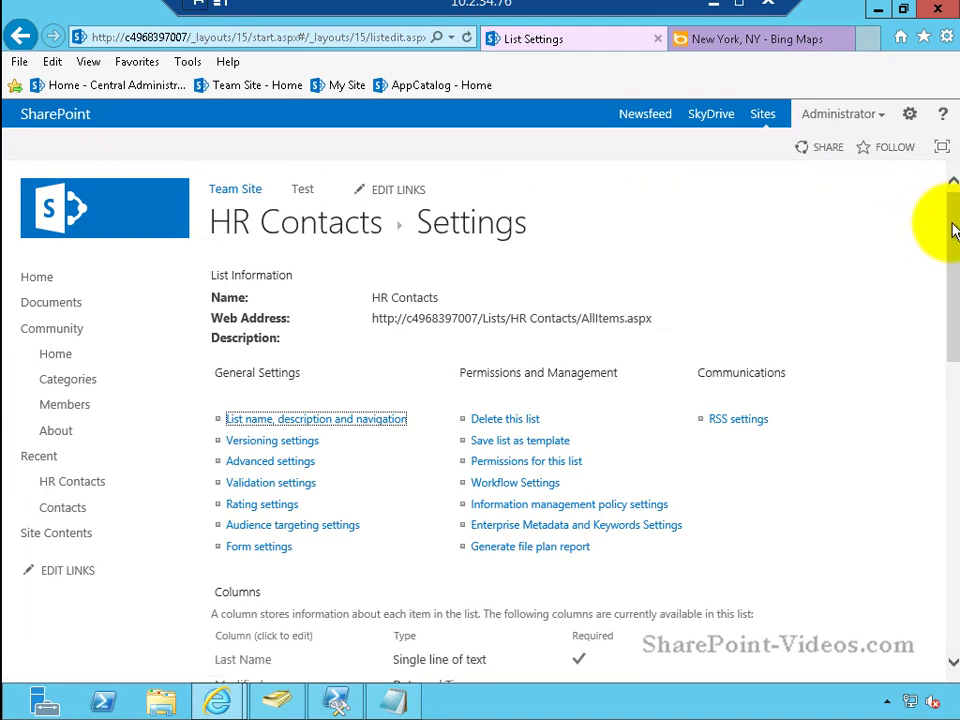
{"action": "scroll", "scroll_direction": "down", "scroll_amount": 3}
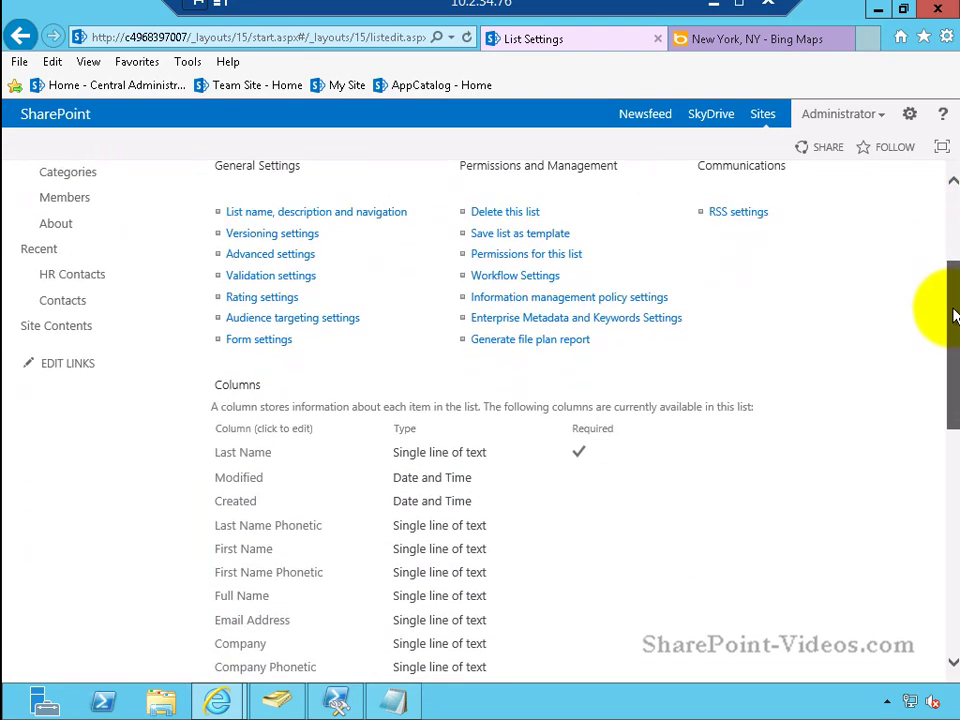
{"action": "scroll", "scroll_direction": "down", "scroll_amount": 3}
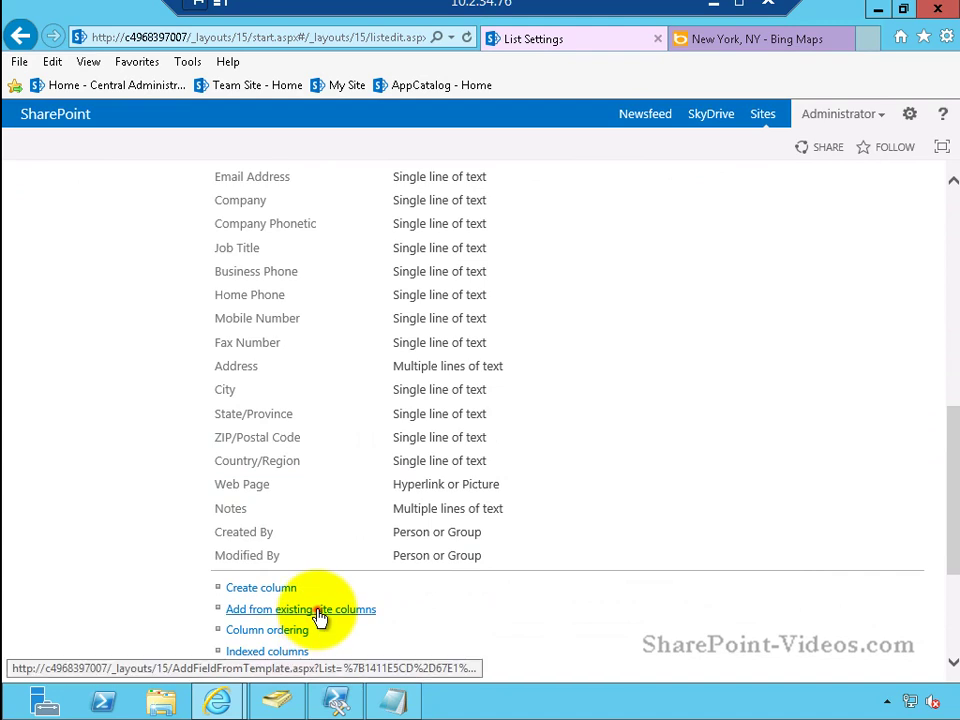
- Add the existing Location site column from Custom Columns to HR Contacts
{"action": "left_click", "coordinate": [300, 609]}
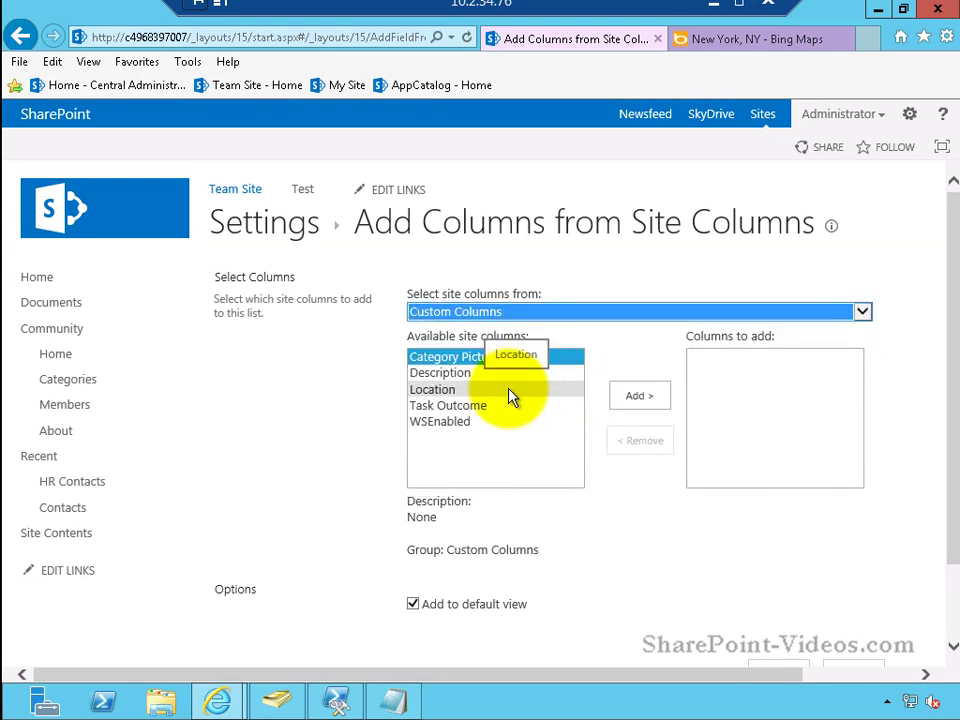
{"action": "left_click", "coordinate": [639, 395]}
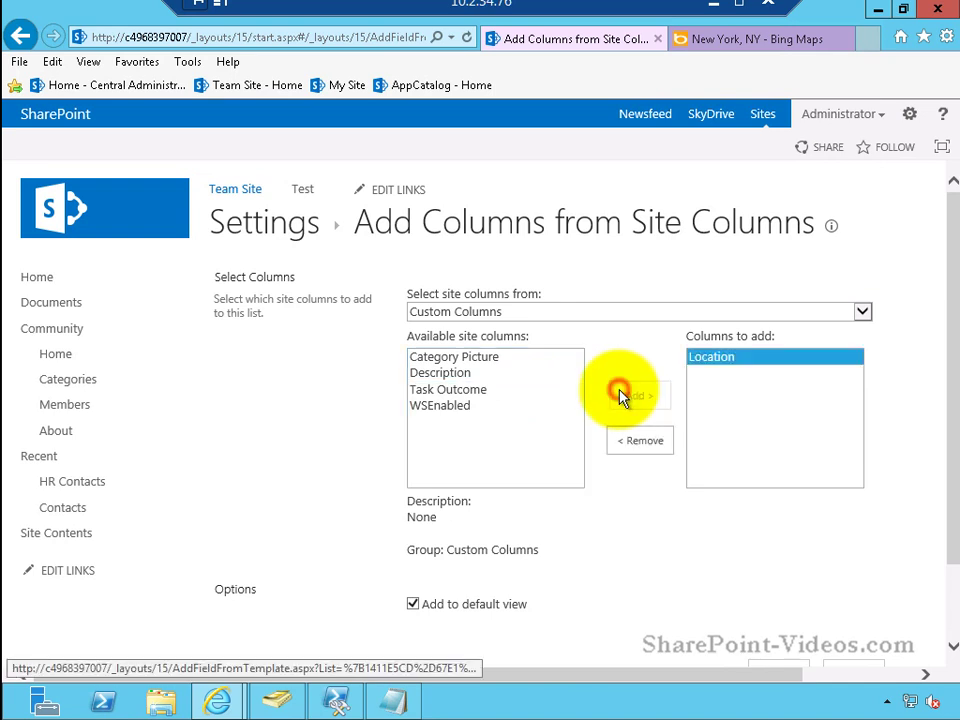
{"action": "scroll", "scroll_direction": "down", "scroll_amount": 3}
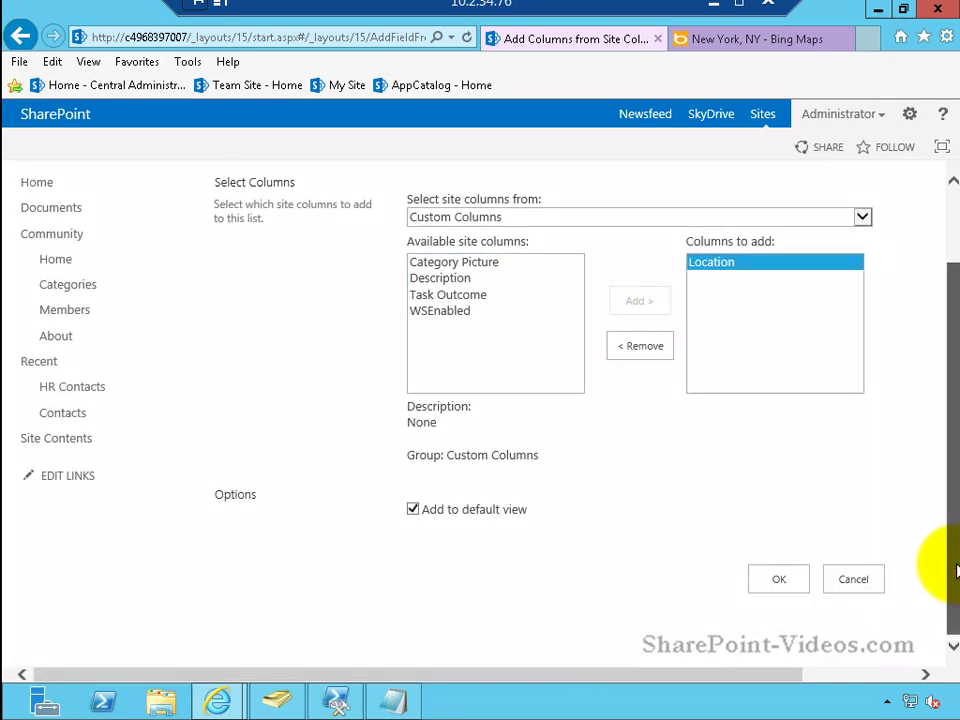
{"action": "left_click", "coordinate": [779, 579]}
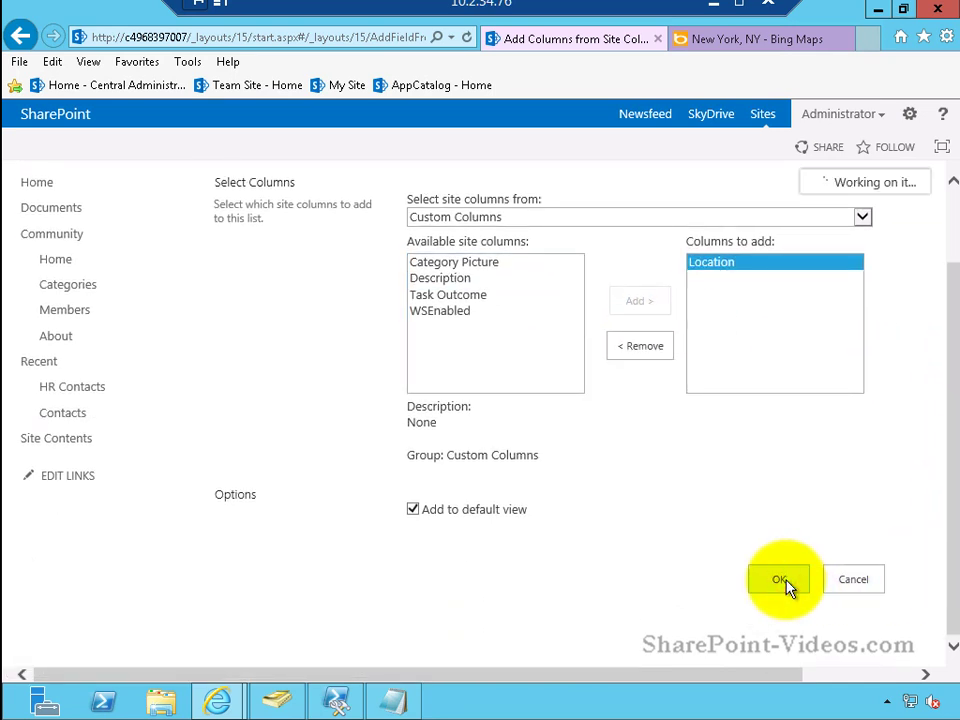
- Scroll the column list to confirm Location now appears as a Geolocation column
{"action": "left_click", "coordinate": [779, 579]}
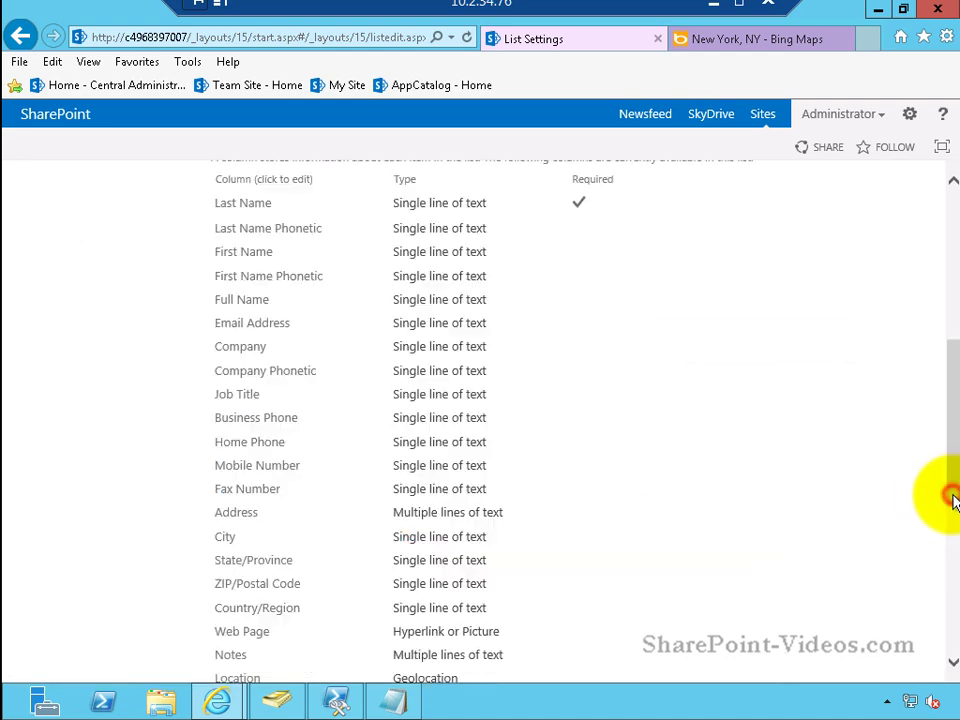
{"action": "scroll", "scroll_direction": "down", "scroll_amount": 3}
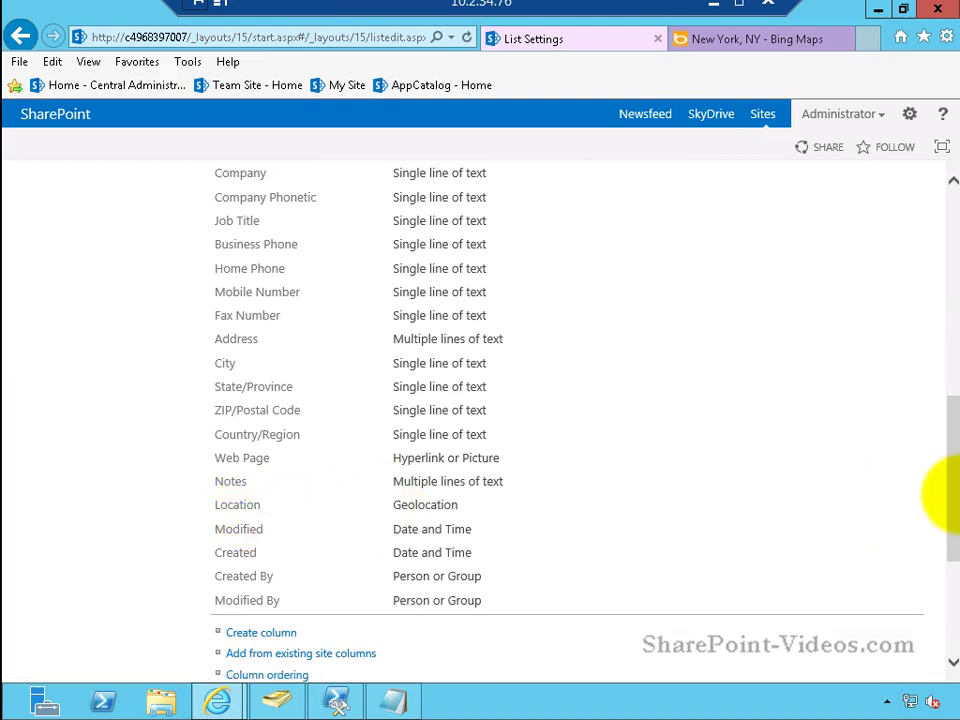
{"action": "scroll", "scroll_direction": "down", "scroll_amount": 3}
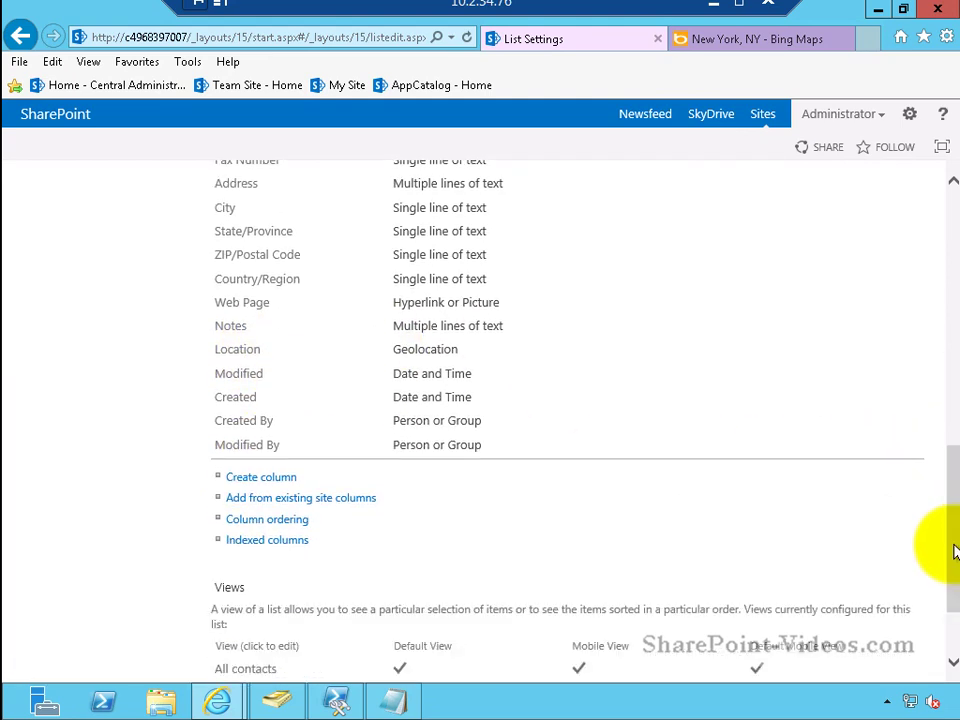
{"action": "scroll", "scroll_direction": "down", "scroll_amount": 3}
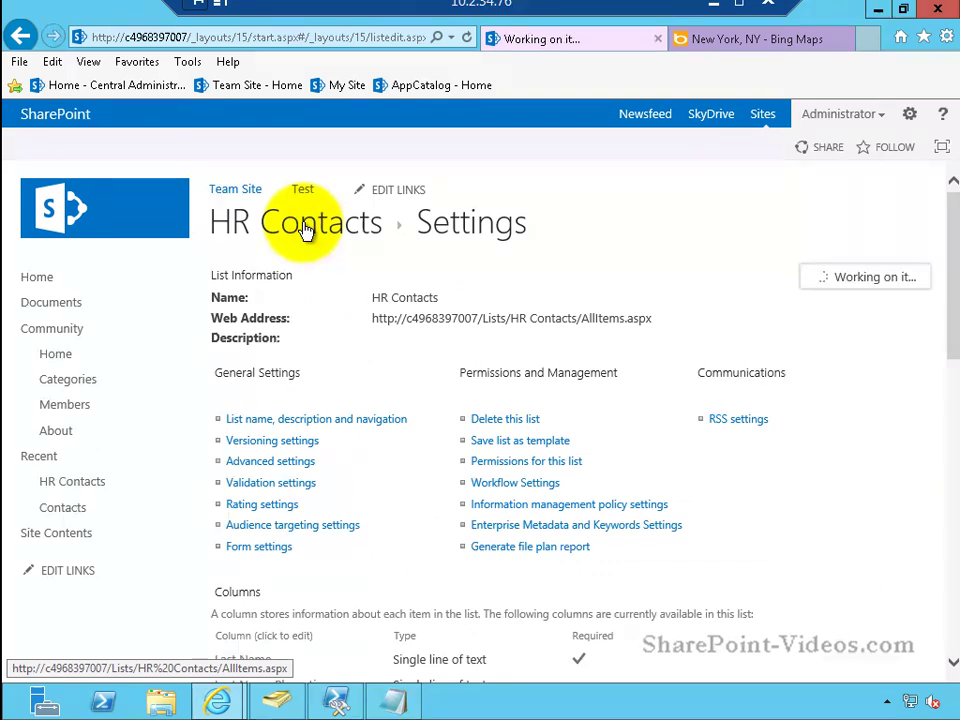
{"action": "left_click", "coordinate": [296, 222]}
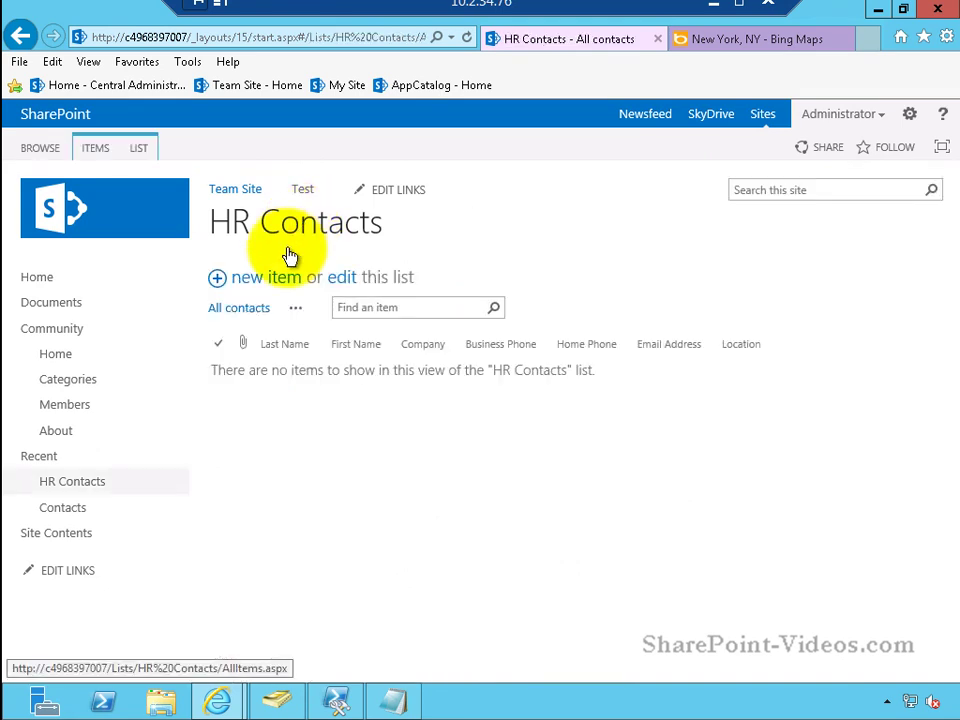
{"action": "left_click", "coordinate": [265, 277]}
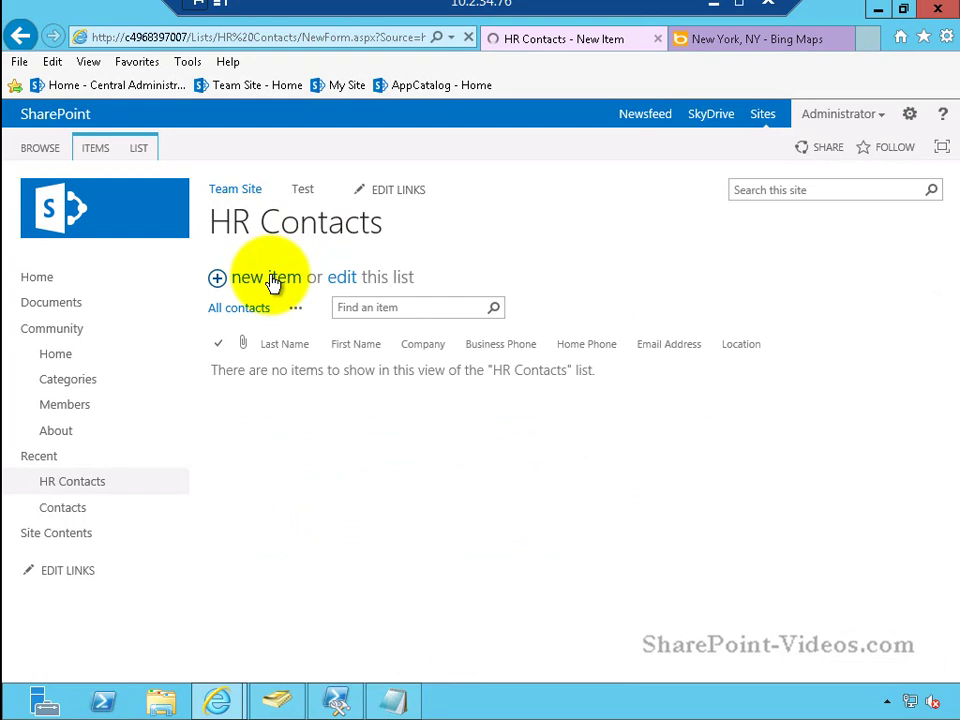
{"action": "left_click", "coordinate": [258, 277]}
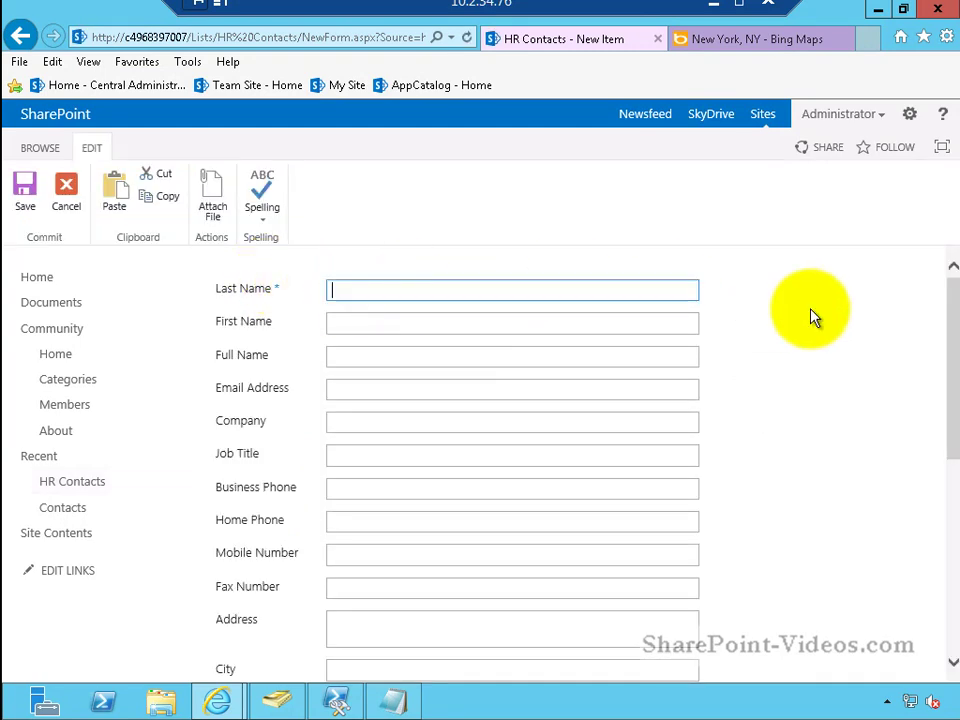
{"action": "type", "text": "Rehmani"}
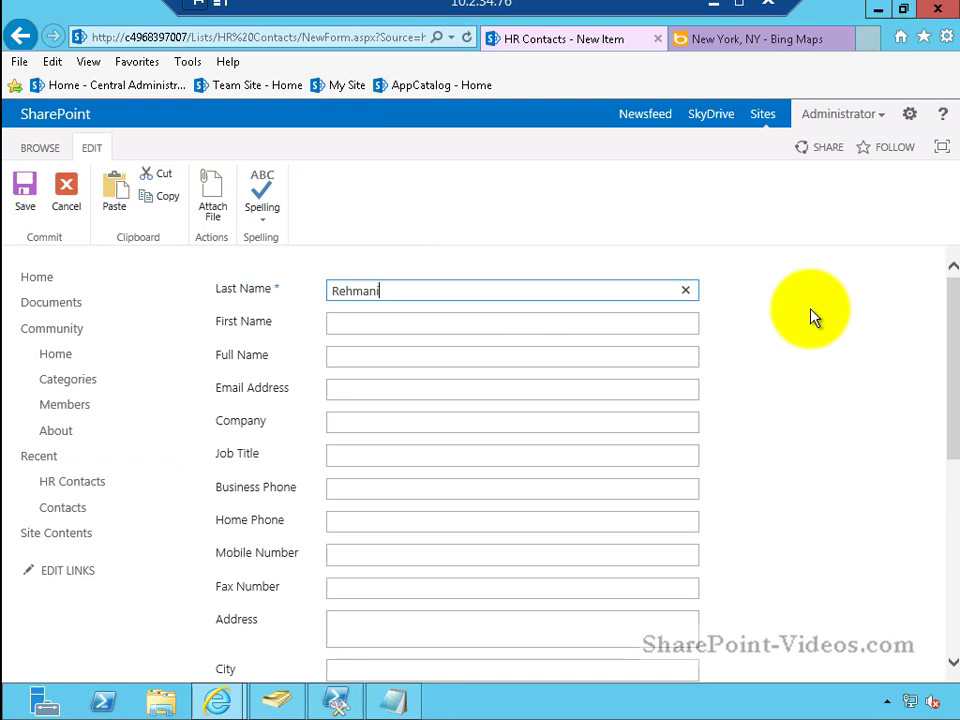
{"action": "type", "text": "A"}
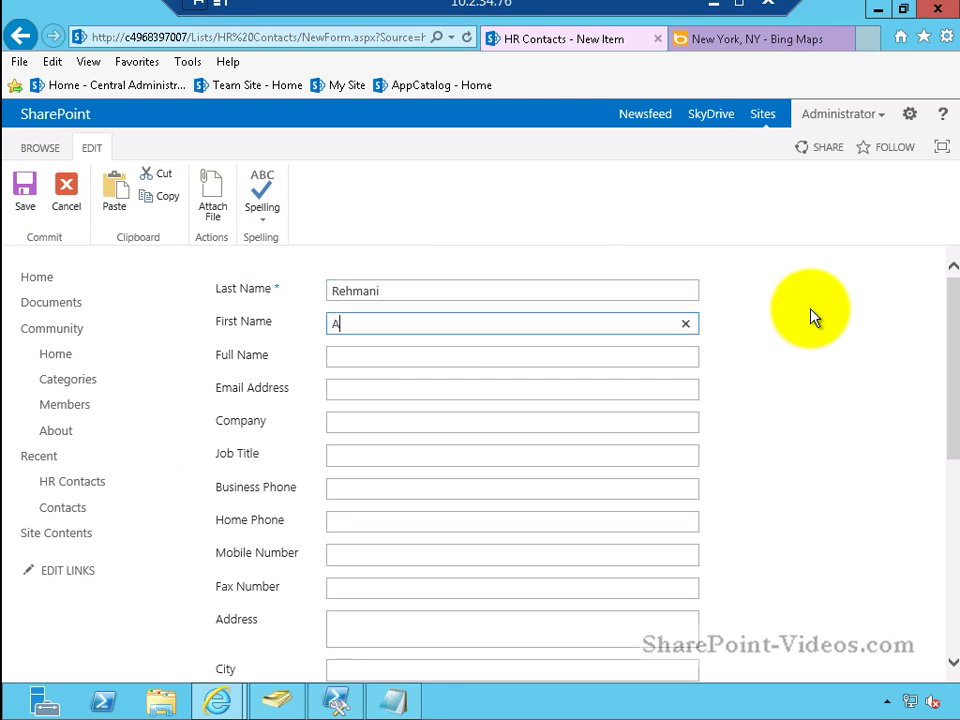
{"action": "type", "text": "sif"}
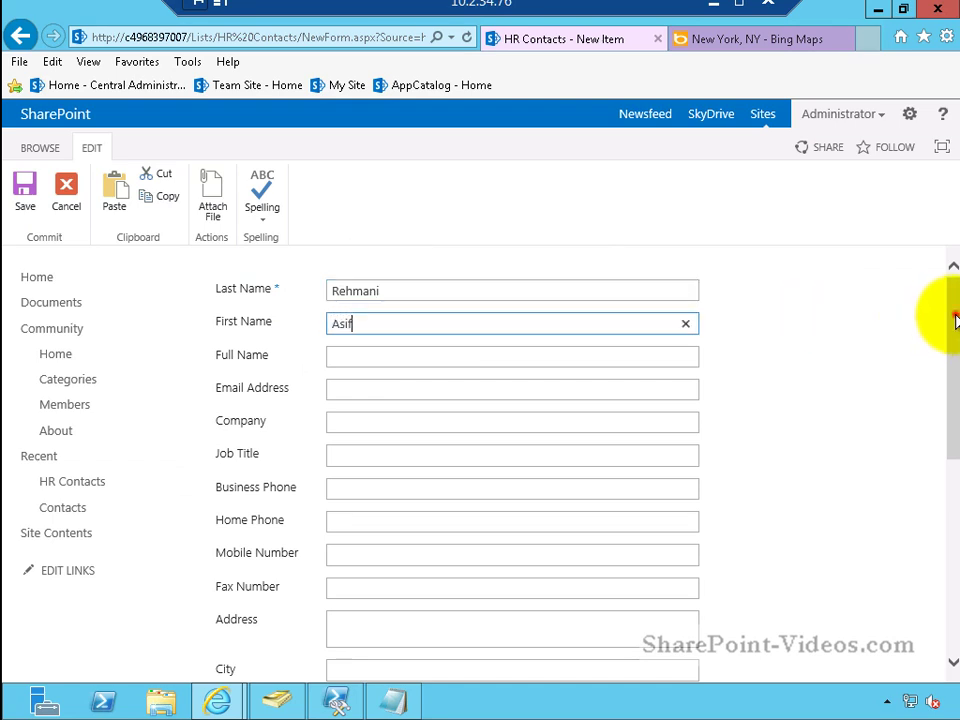
- Scroll to the Location field and choose to specify it by coordinates
{"action": "scroll", "scroll_direction": "down", "scroll_amount": 3}
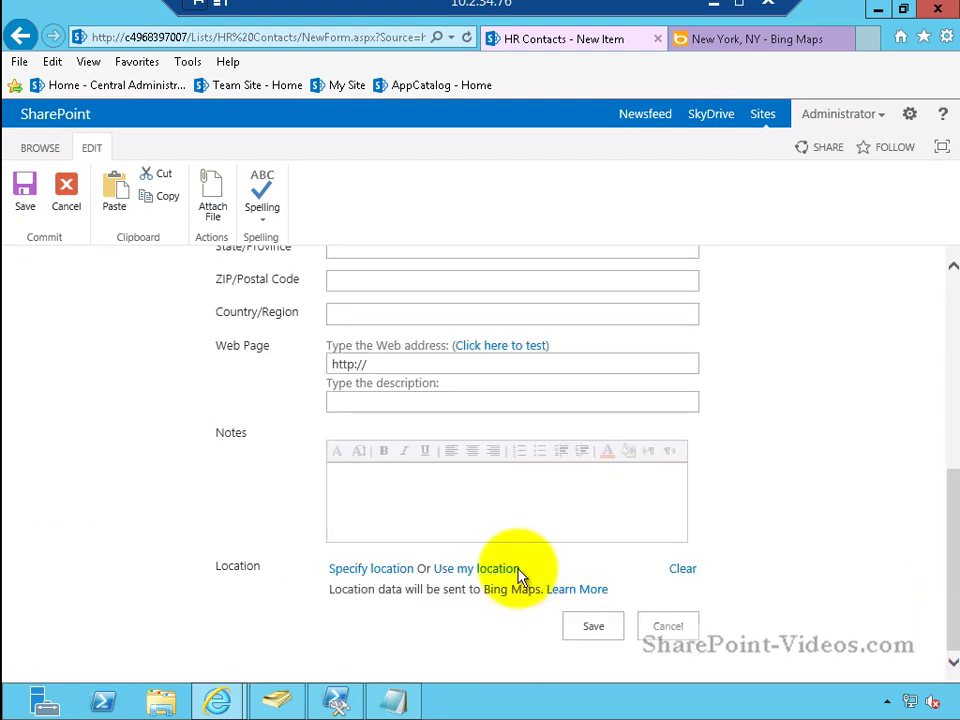
{"action": "mouse_move", "coordinate": [388, 574]}
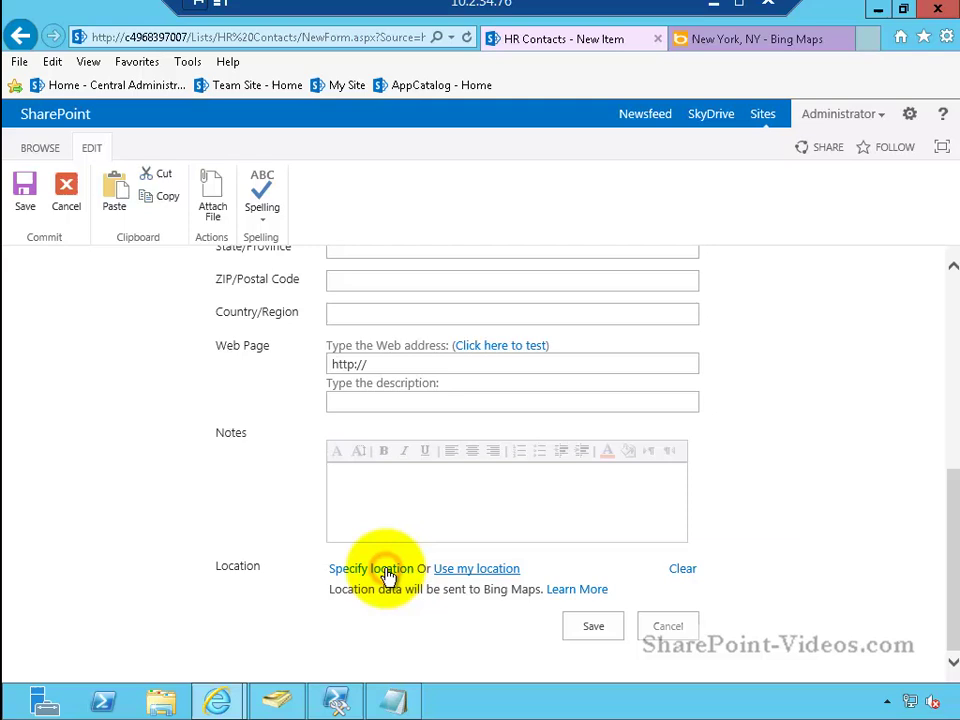
{"action": "left_click", "coordinate": [371, 568]}
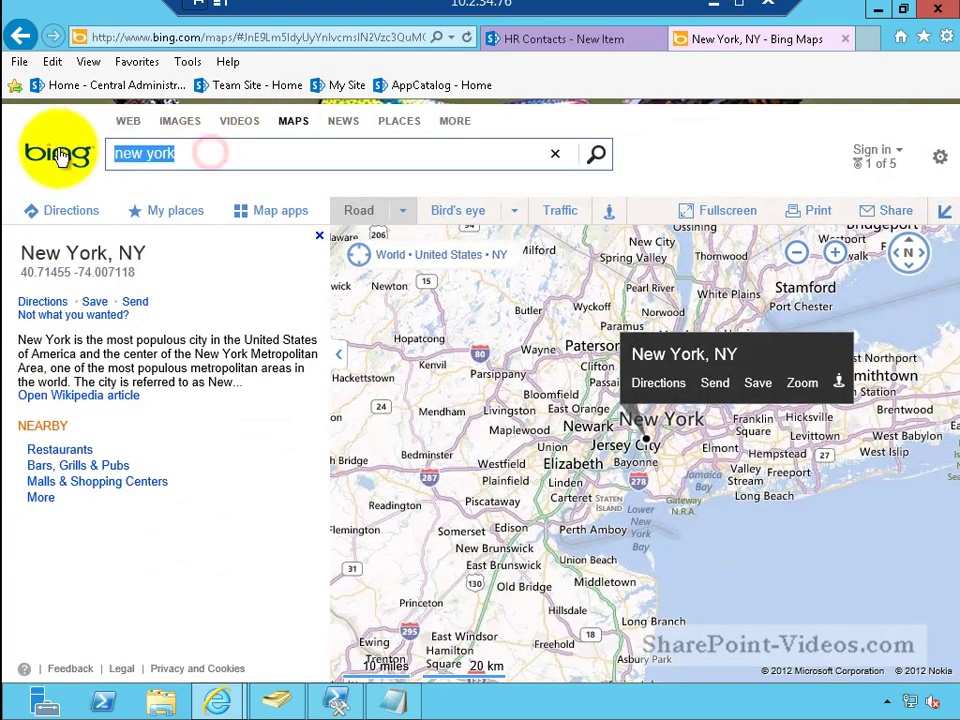
- Search Bing Maps for Chicago and take its latitude 41.884151
{"action": "type", "text": "chicago"}
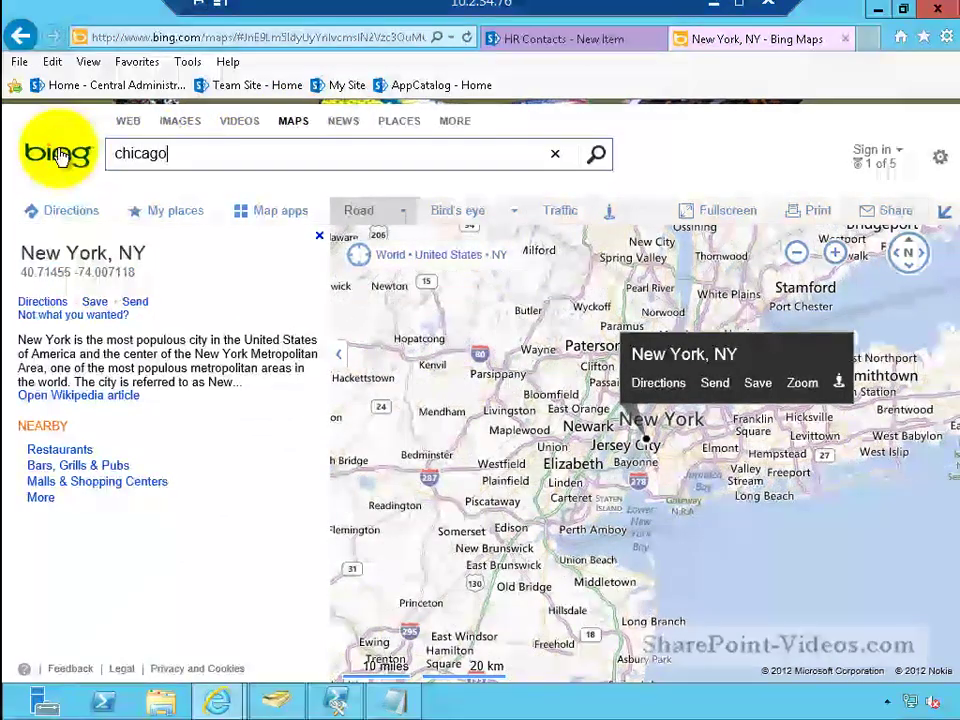
{"action": "left_click", "coordinate": [596, 153]}
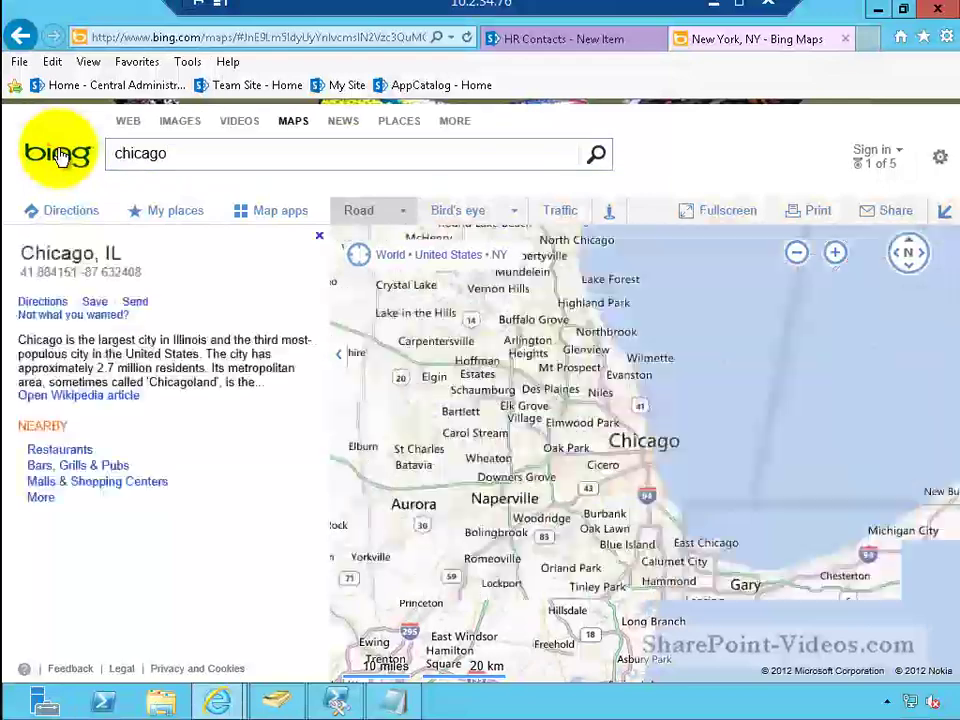
{"action": "left_click", "coordinate": [648, 441]}
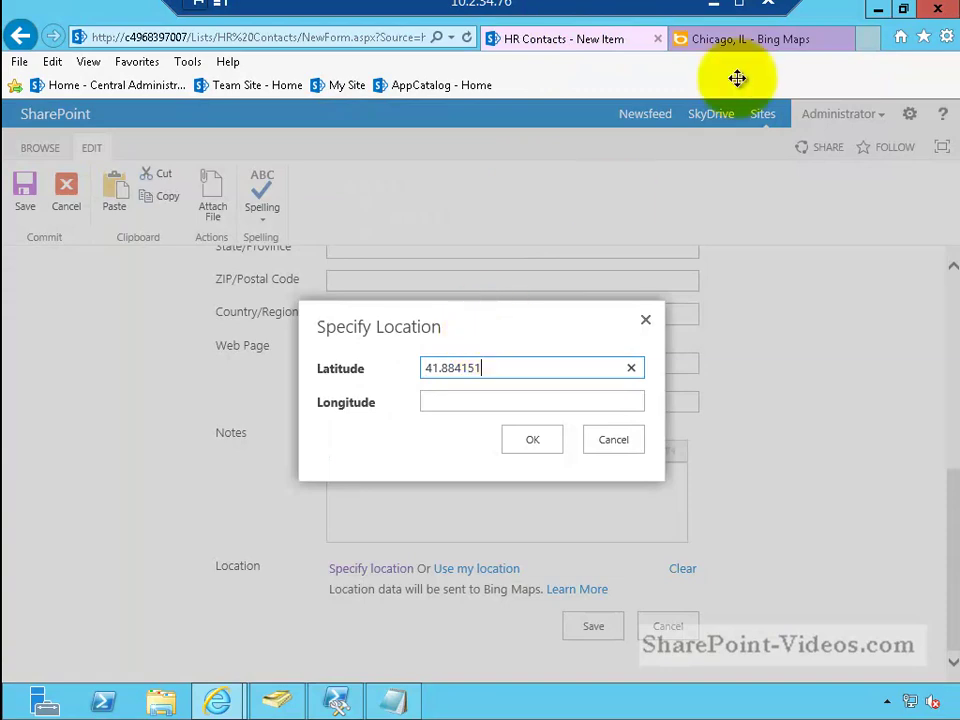
- Copy Chicago's longitude -87.632408 from Bing Maps into the location dialog
{"action": "left_click", "coordinate": [745, 38]}
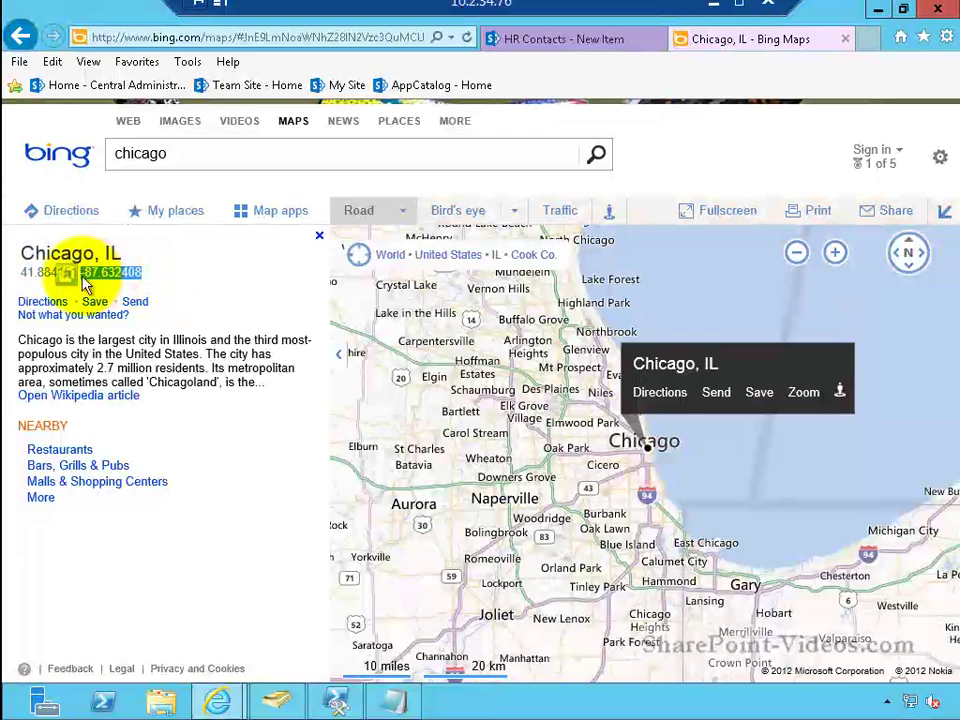
{"action": "left_click", "coordinate": [560, 39]}
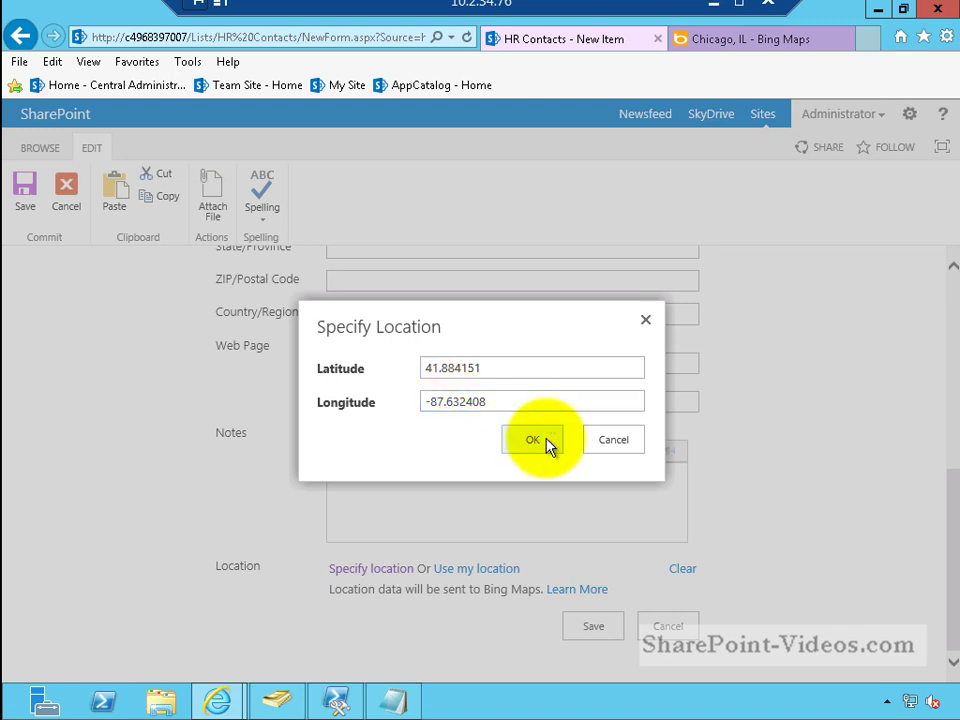
- Save the Asif Rehmani contact with Chicago coordinates and preview its location map
{"action": "left_click", "coordinate": [533, 440]}
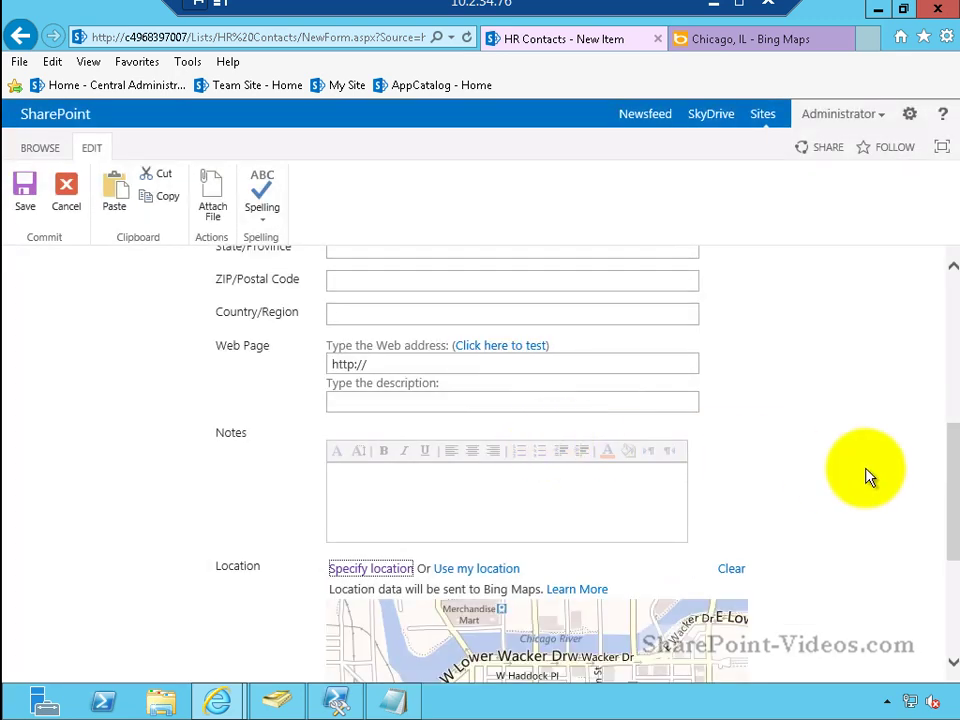
{"action": "scroll", "scroll_direction": "down", "scroll_amount": 3}
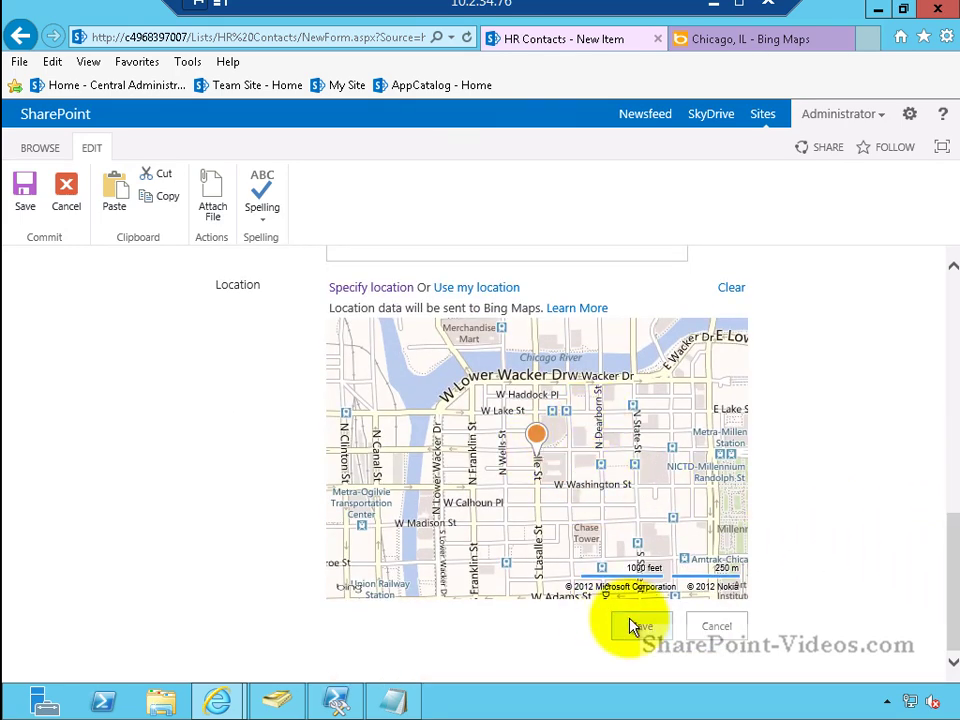
{"action": "left_click", "coordinate": [640, 625]}
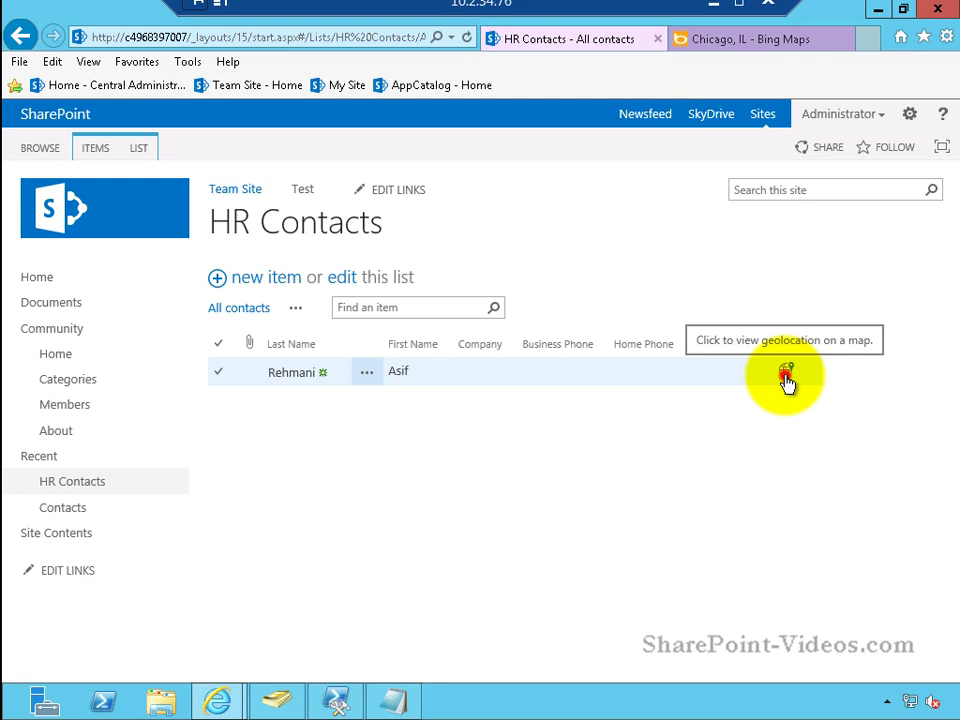
{"action": "left_click", "coordinate": [787, 373]}
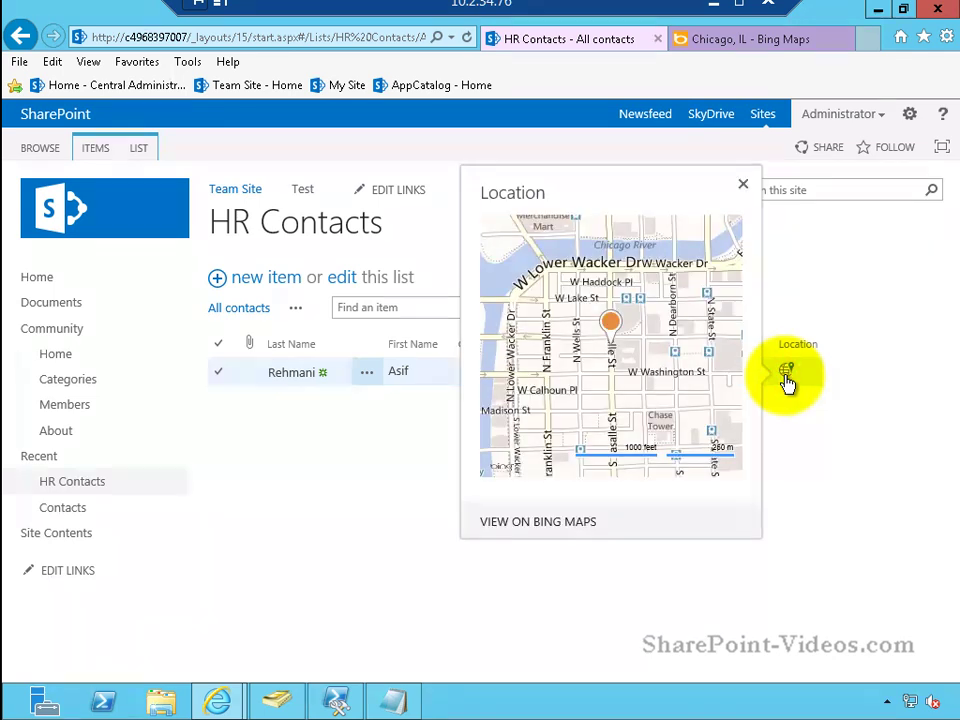
{"action": "left_click", "coordinate": [743, 184]}
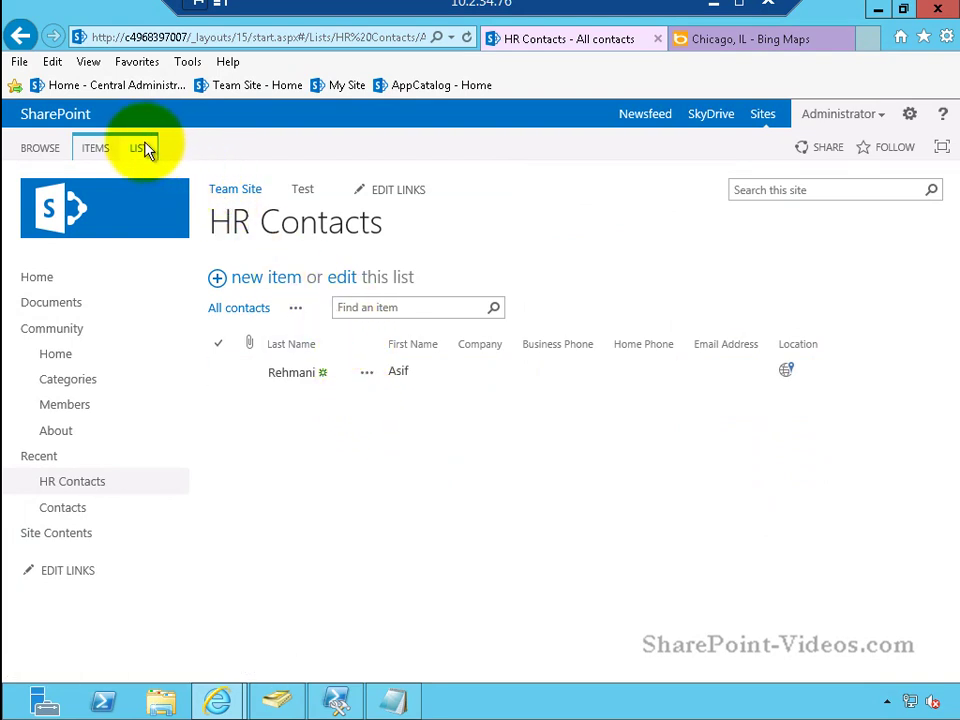
- Create a new view for HR Contacts using the Map View type
{"action": "left_click", "coordinate": [138, 147]}
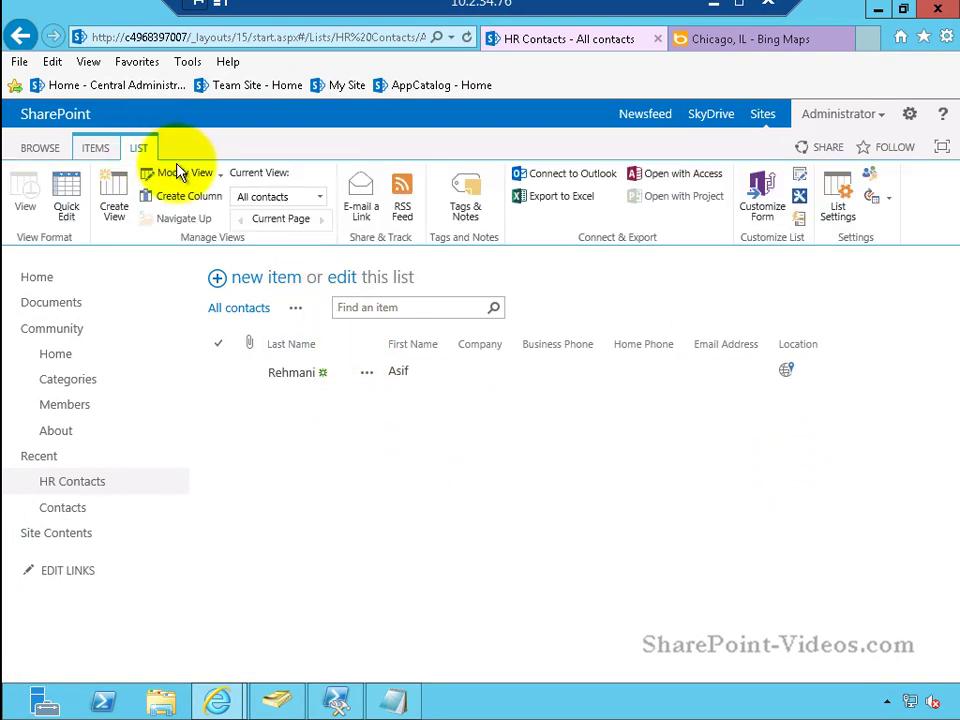
{"action": "mouse_move", "coordinate": [113, 195]}
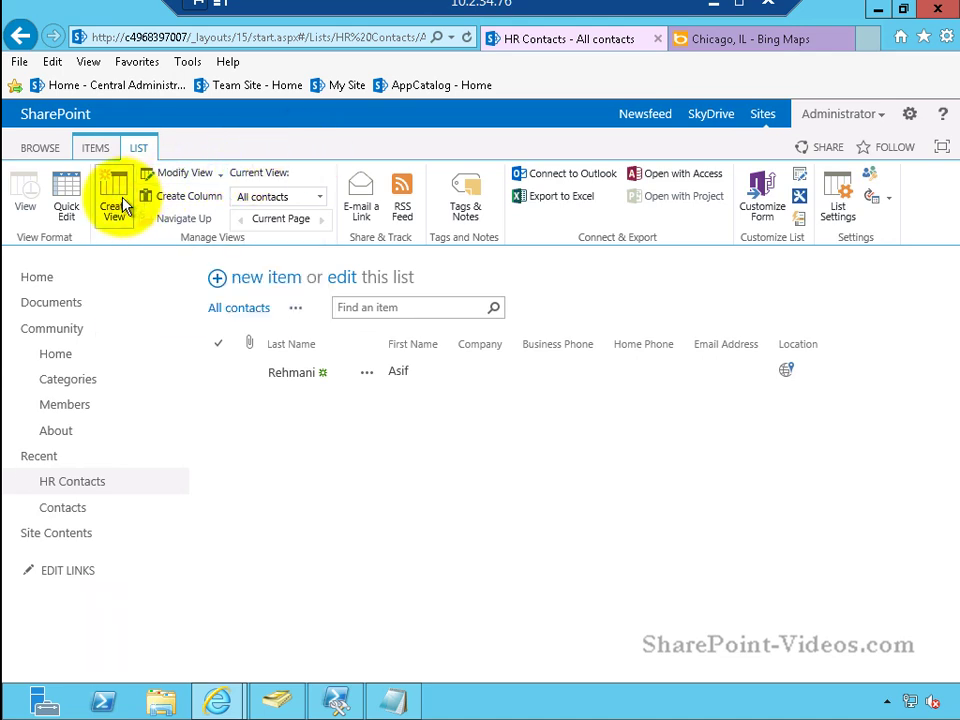
{"action": "left_click", "coordinate": [113, 190]}
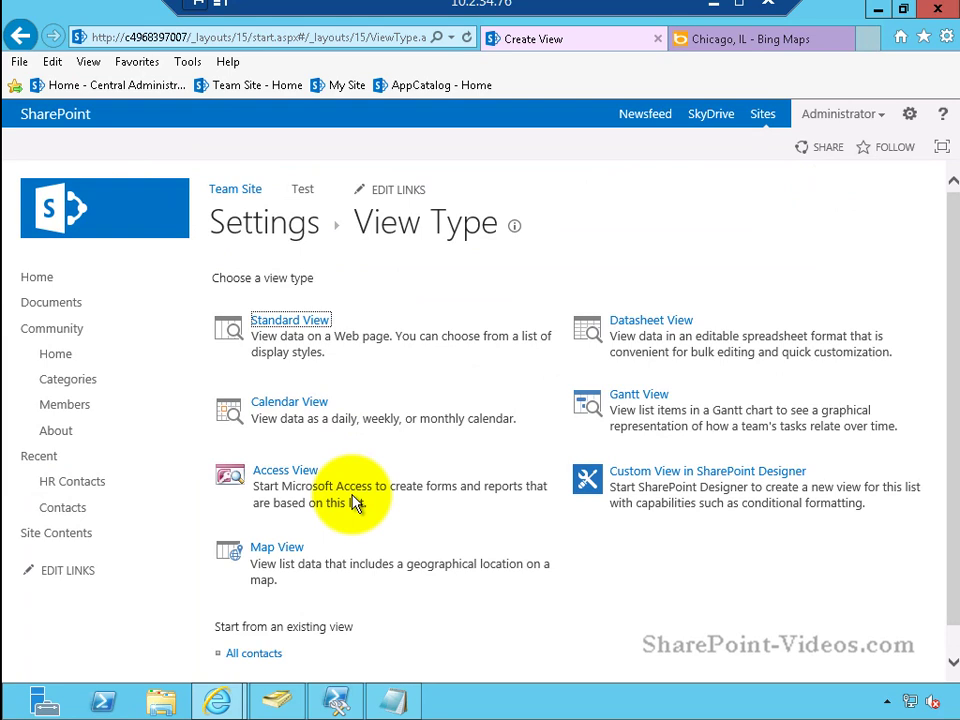
{"action": "mouse_move", "coordinate": [277, 547]}
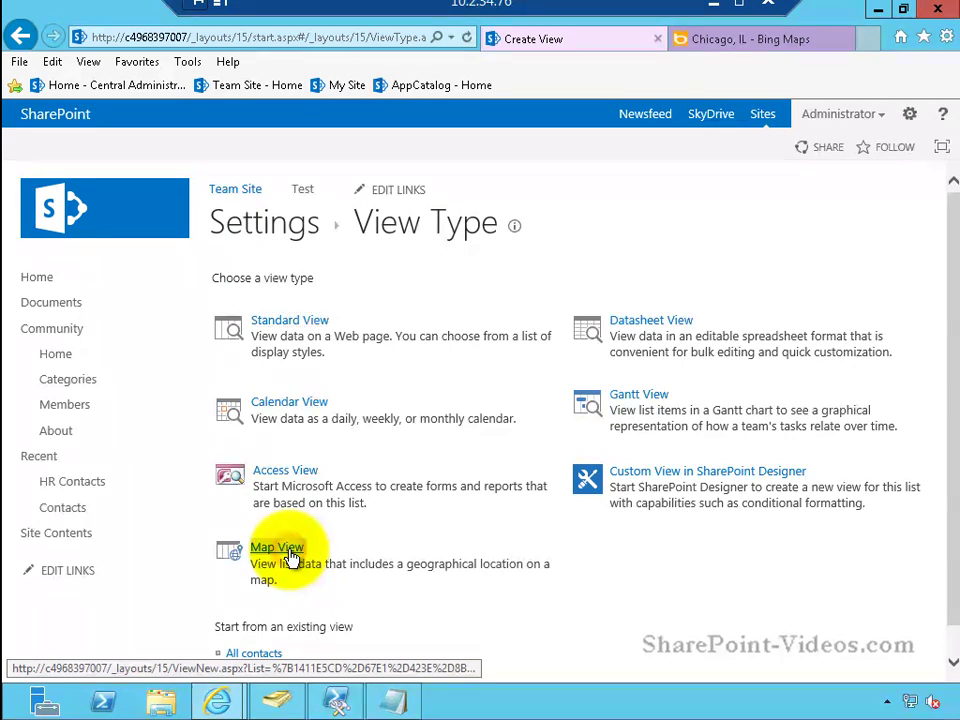
{"action": "left_click", "coordinate": [277, 547]}
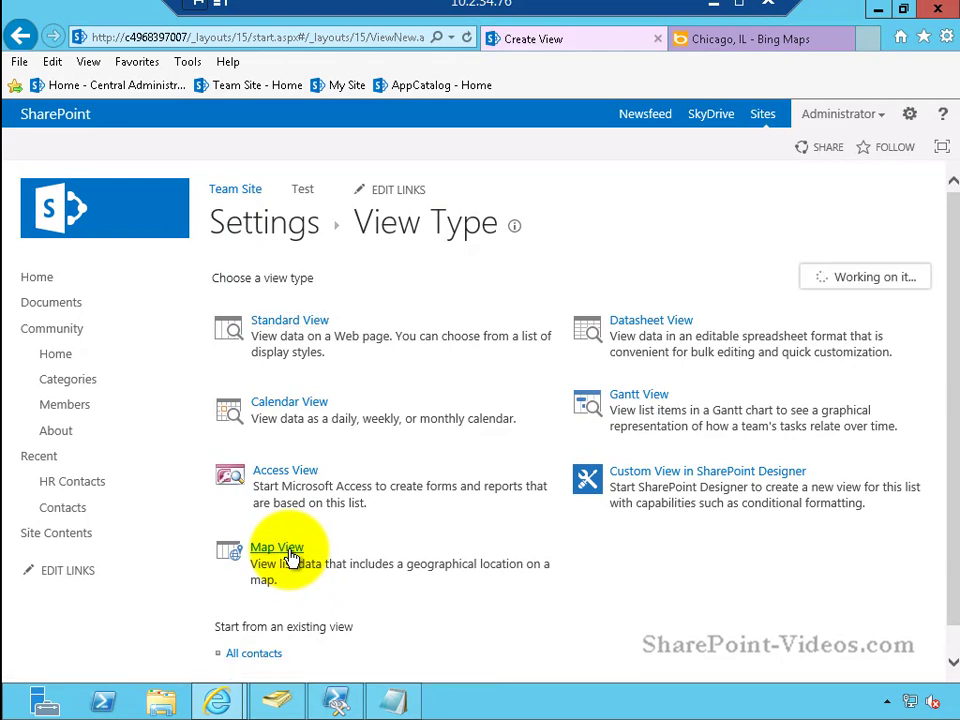
{"action": "left_click", "coordinate": [277, 547]}
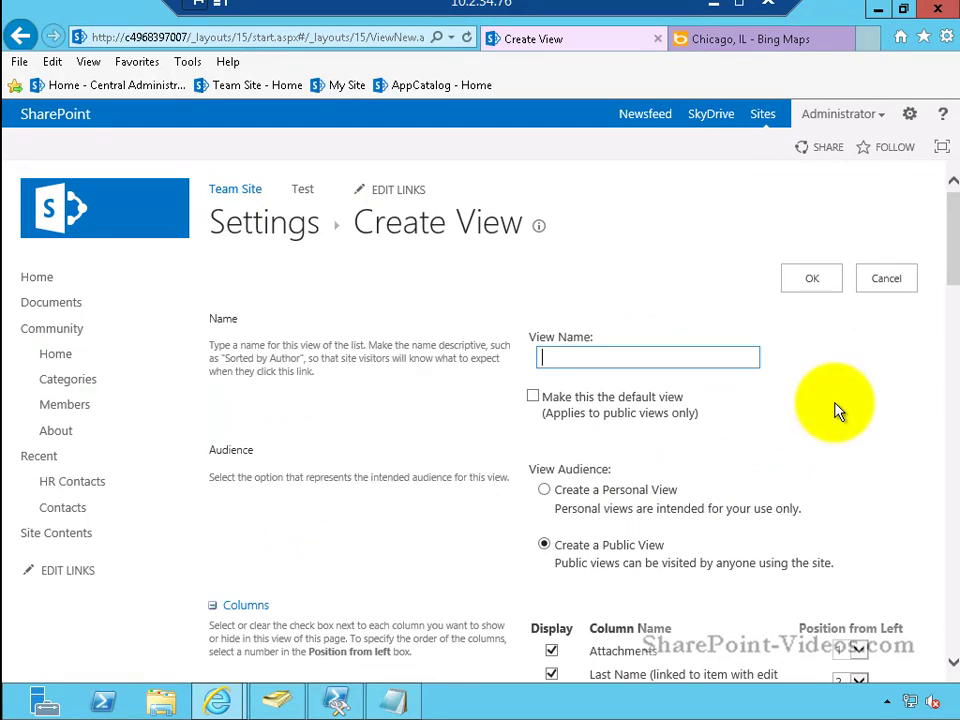
{"action": "type", "text": "P"}
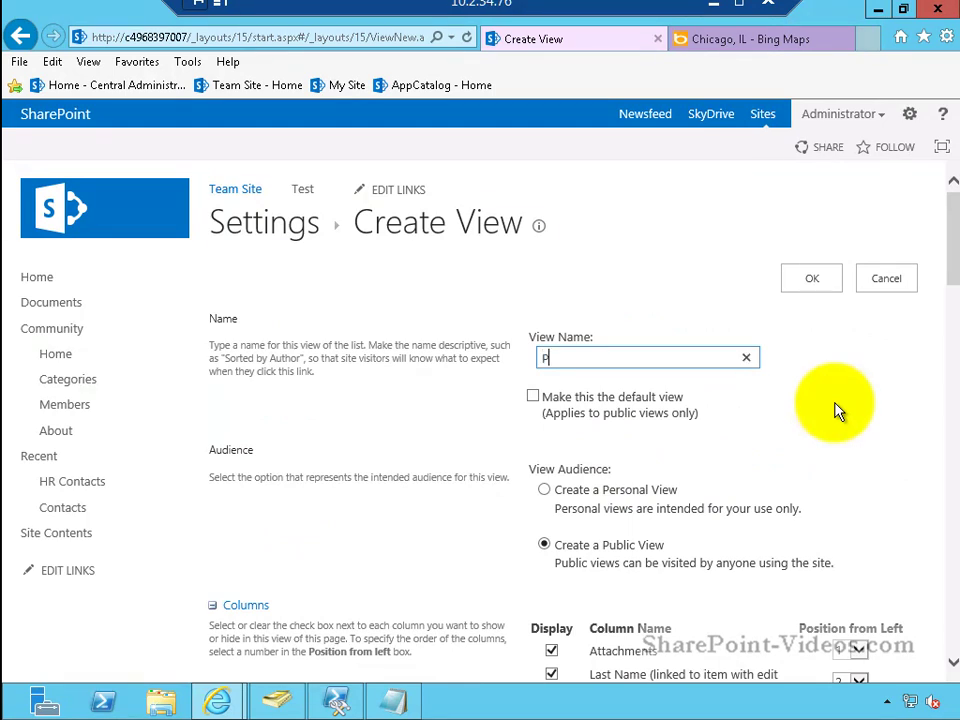
{"action": "type", "text": "eople location"}
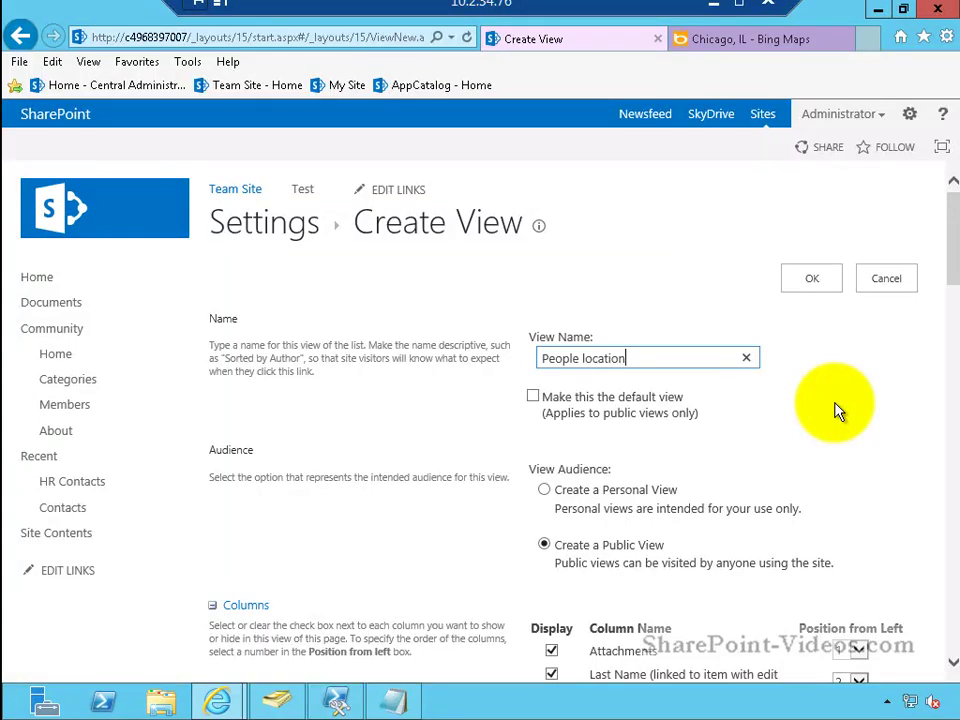
{"action": "type", "text": "map"}
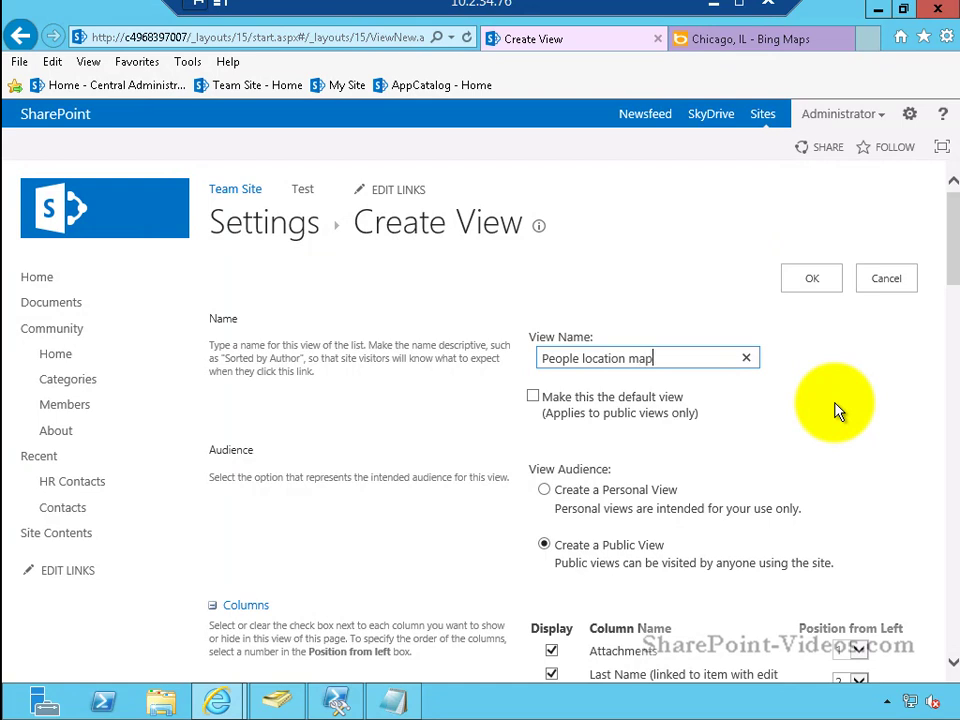
{"action": "mouse_move", "coordinate": [951, 390]}
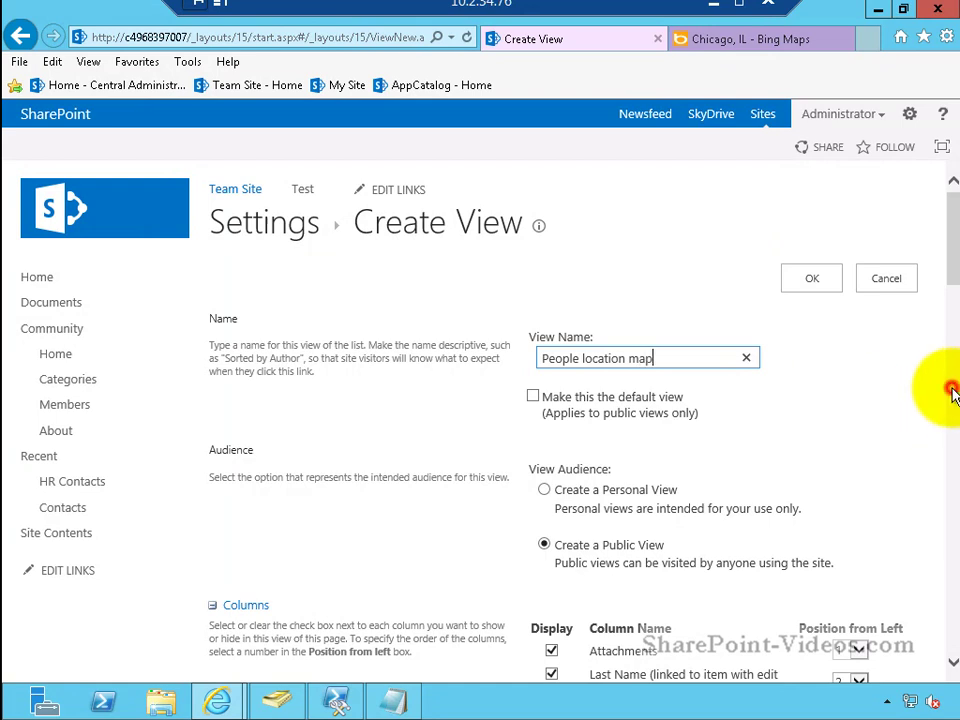
{"action": "scroll", "scroll_direction": "down", "scroll_amount": 3}
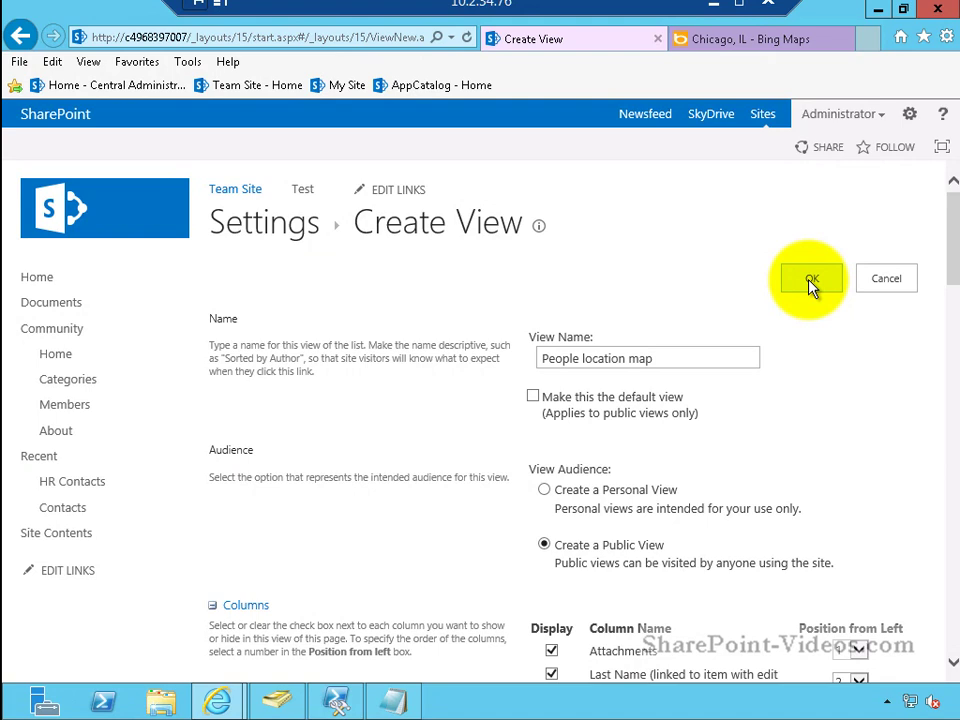
{"action": "left_click", "coordinate": [810, 278]}
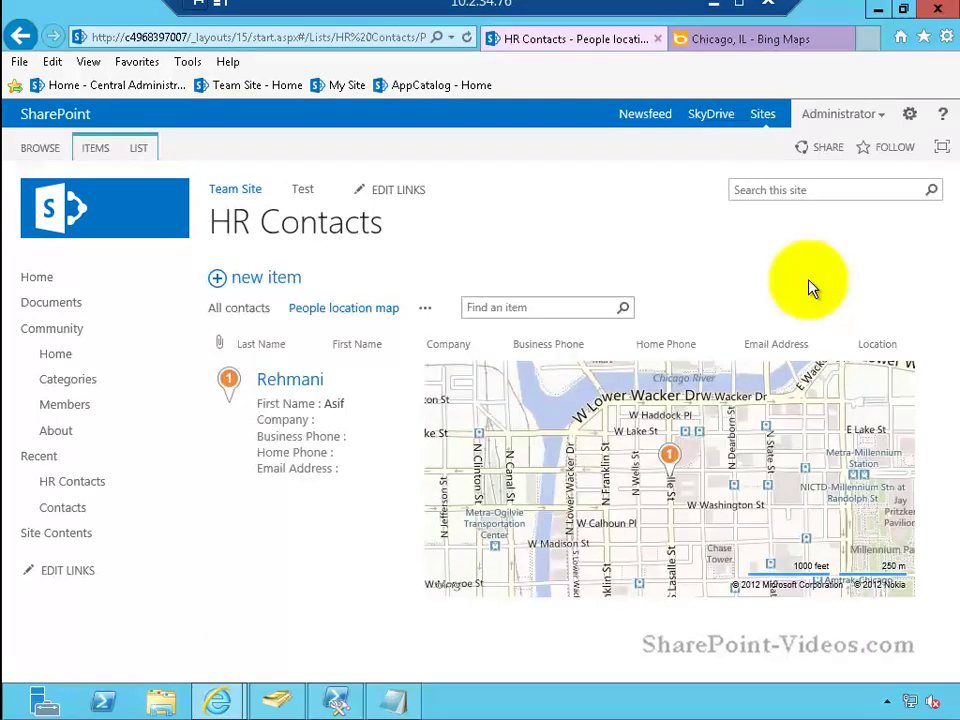
{"action": "left_click", "coordinate": [290, 378]}
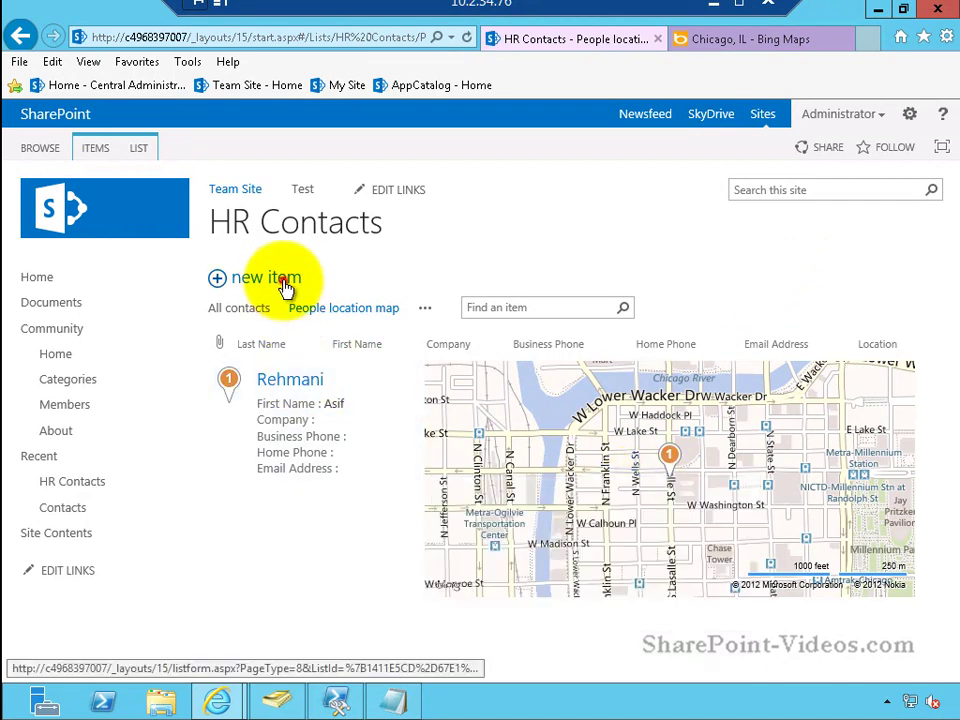
- Start a new contact with last name Smith and first name Tom, then bring up location lookup
{"action": "left_click", "coordinate": [254, 277]}
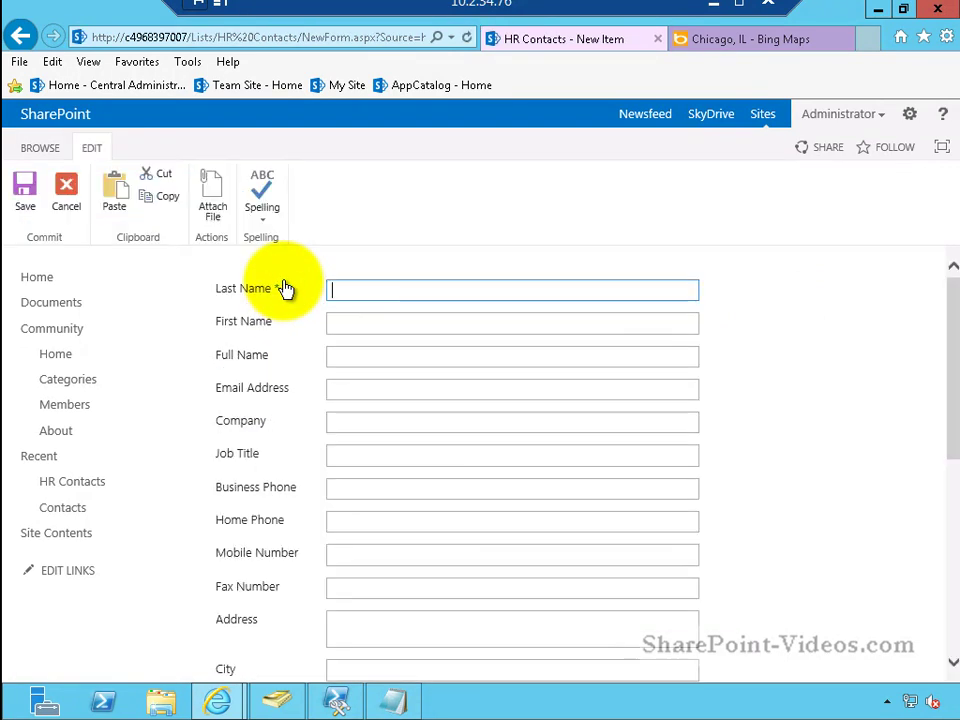
{"action": "type", "text": "Smth"}
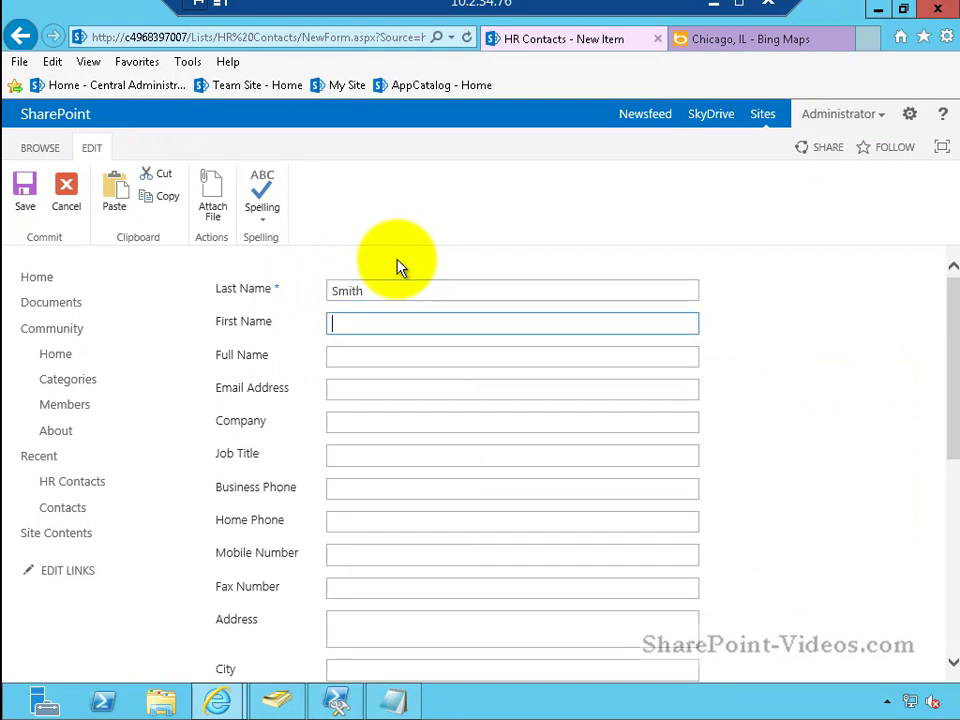
{"action": "type", "text": "Tom"}
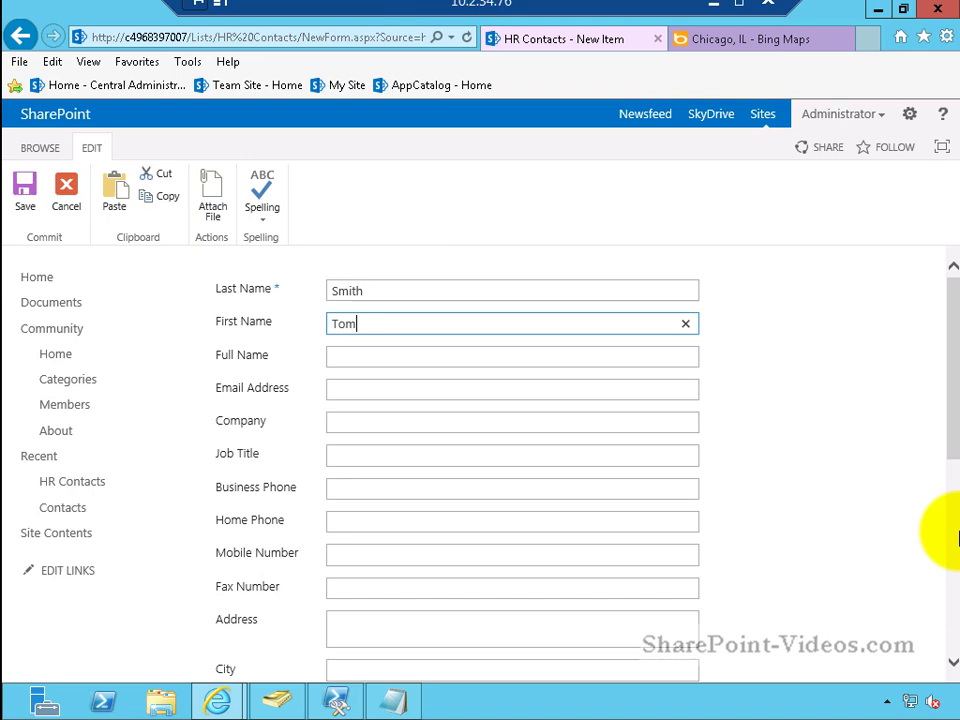
{"action": "scroll", "scroll_direction": "down", "scroll_amount": 3}
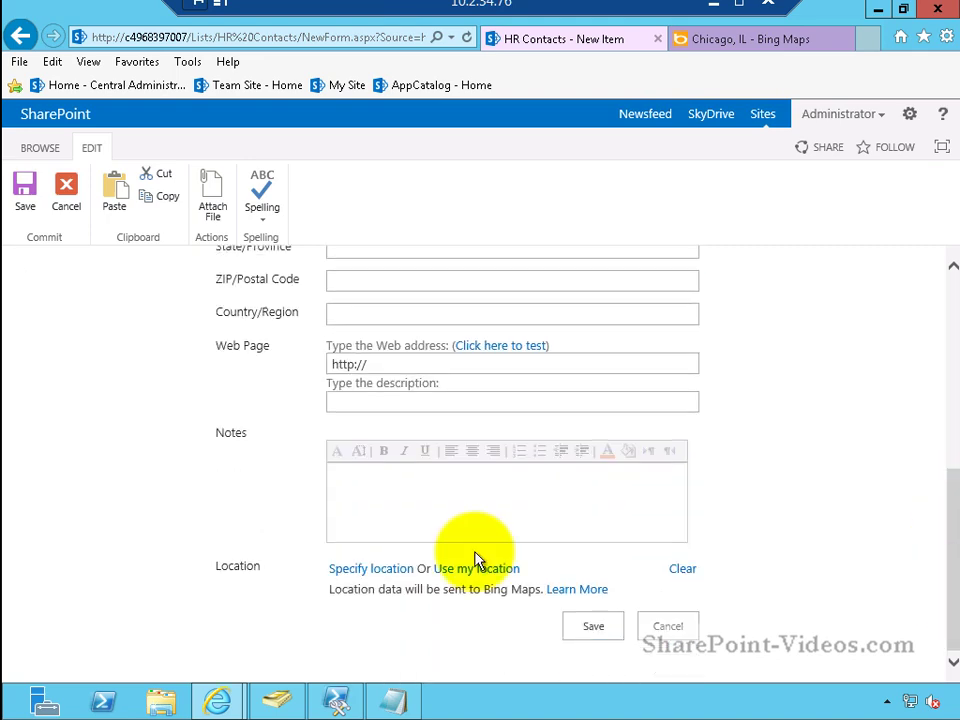
{"action": "left_click", "coordinate": [370, 568]}
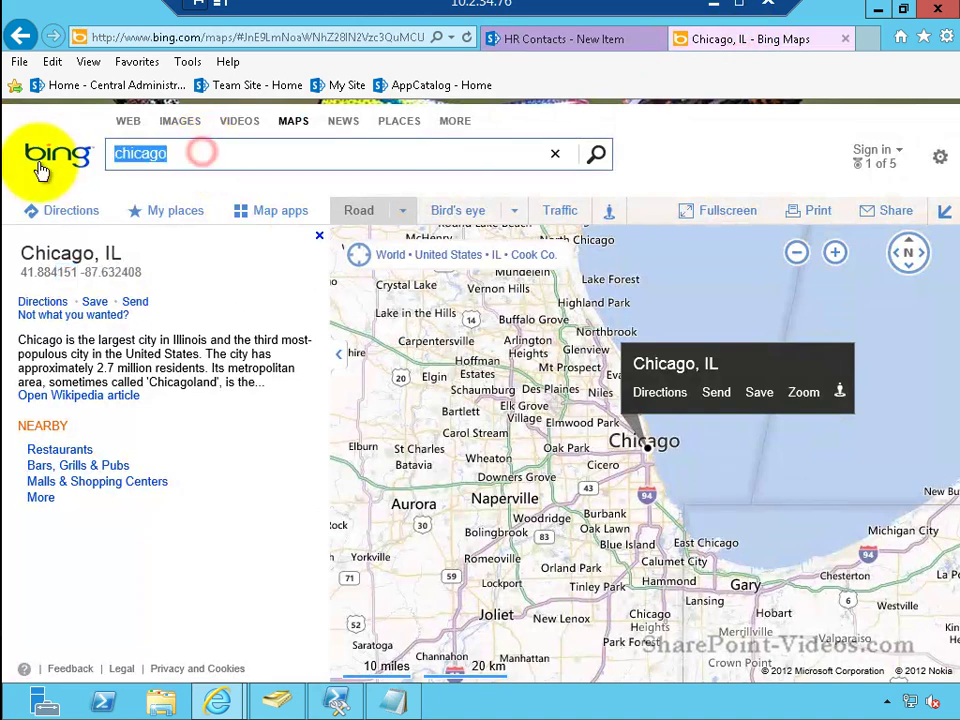
- Search Bing Maps for New York to get coordinates 40.71455, -74.007118 for the contact form
{"action": "type", "text": "new you"}
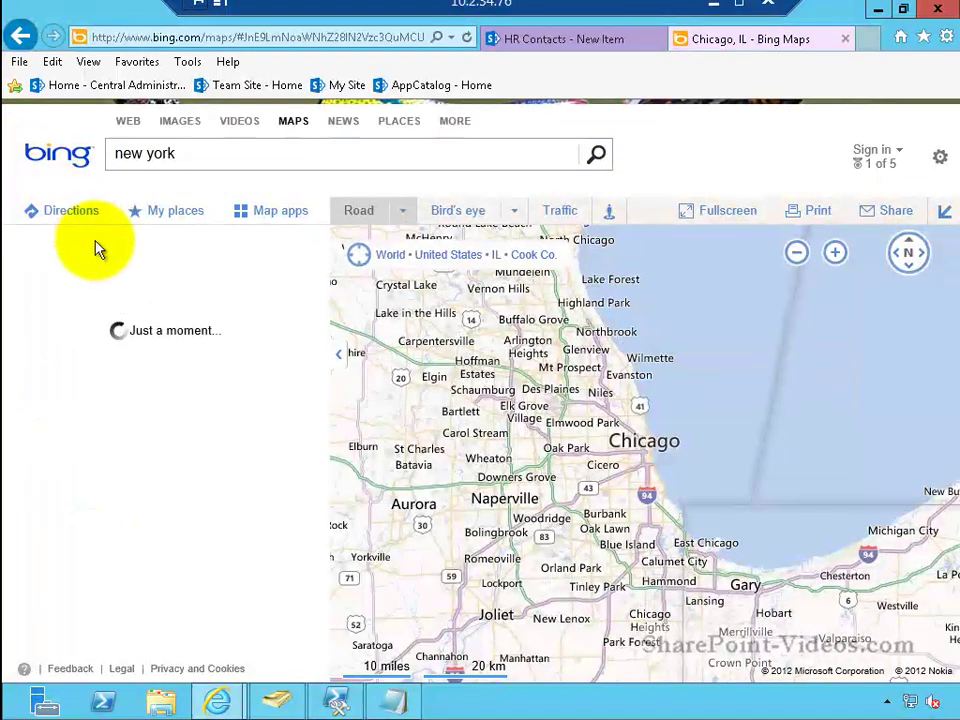
{"action": "left_click", "coordinate": [596, 153]}
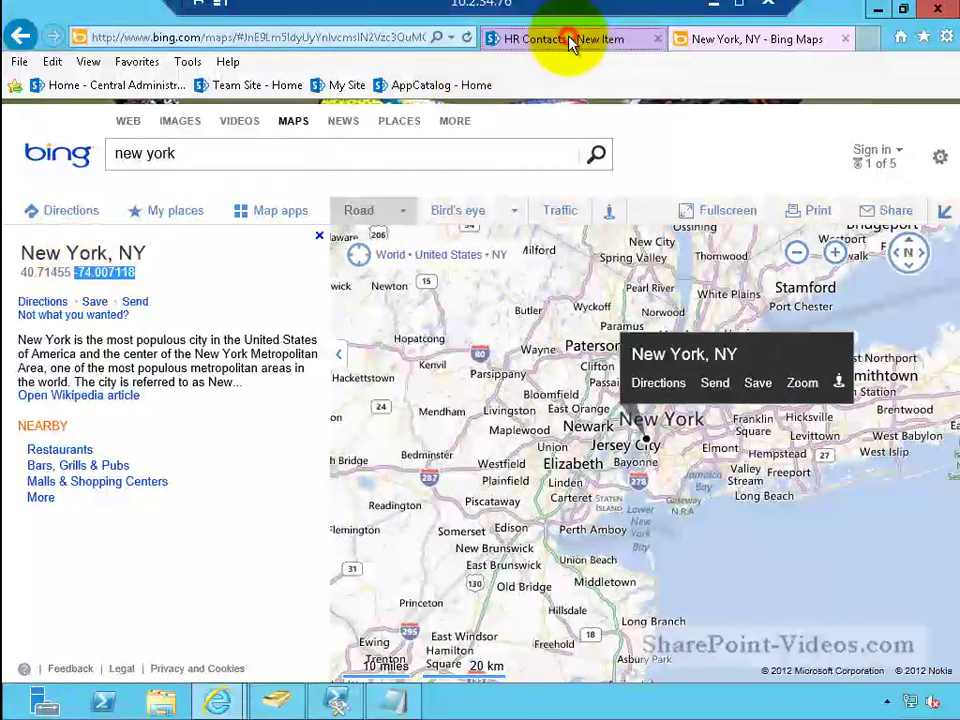
{"action": "left_click", "coordinate": [572, 38]}
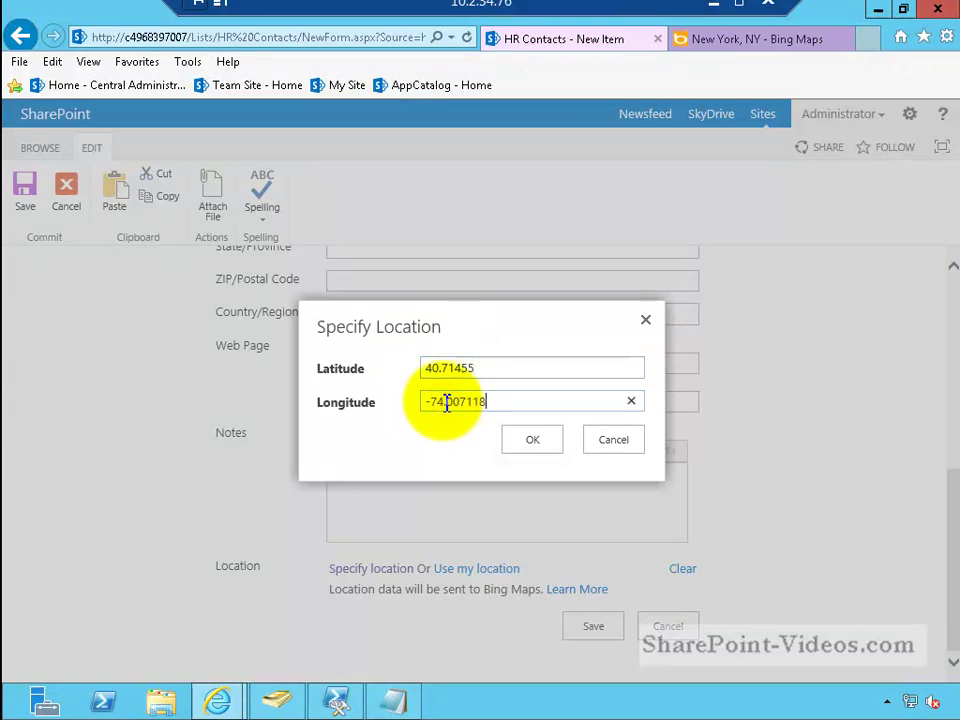
{"action": "left_click", "coordinate": [532, 439]}
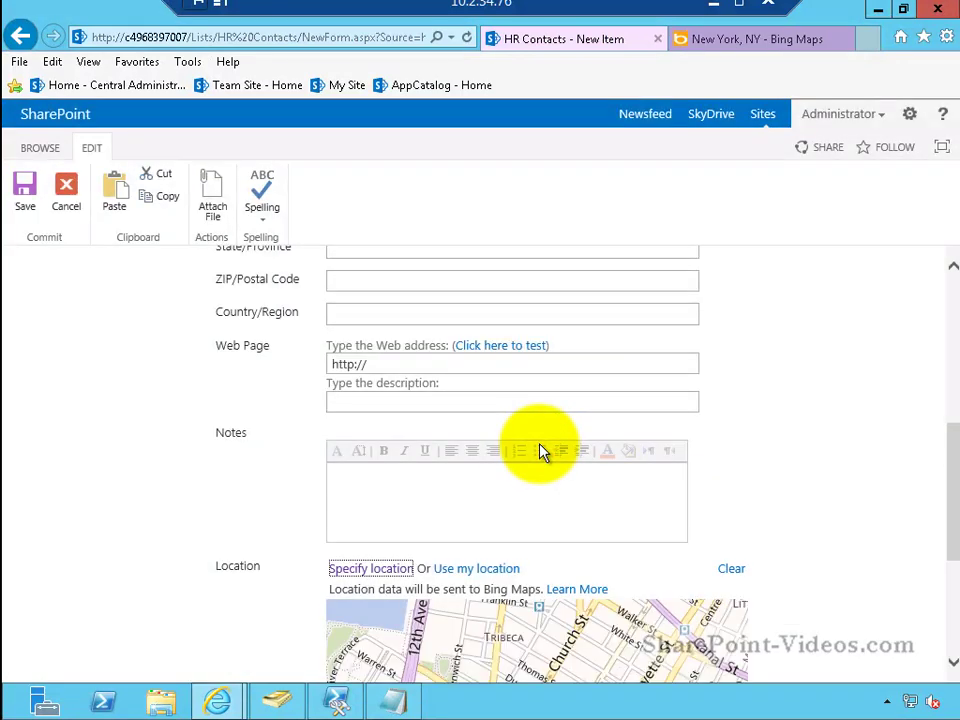
{"action": "scroll", "scroll_direction": "down", "scroll_amount": 3}
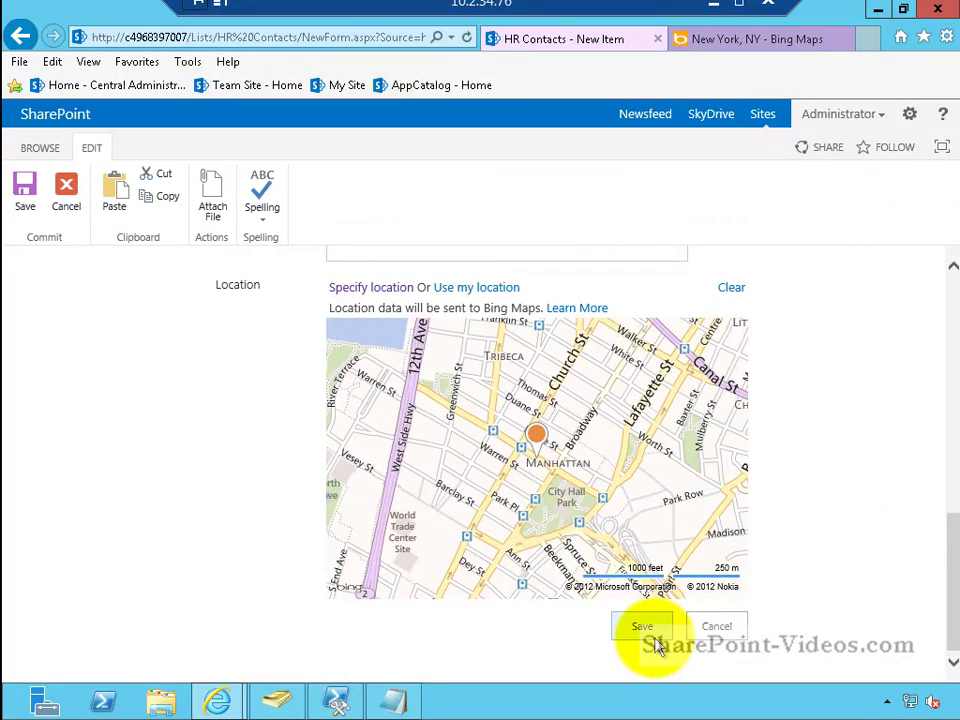
{"action": "left_click", "coordinate": [642, 626]}
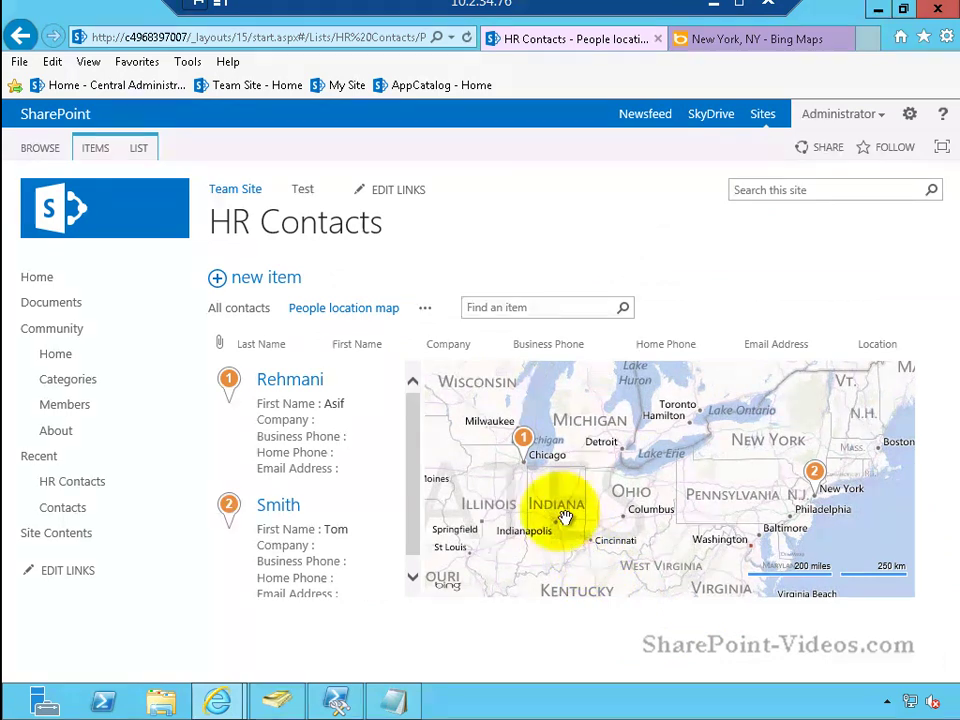
{"action": "left_click", "coordinate": [523, 438]}
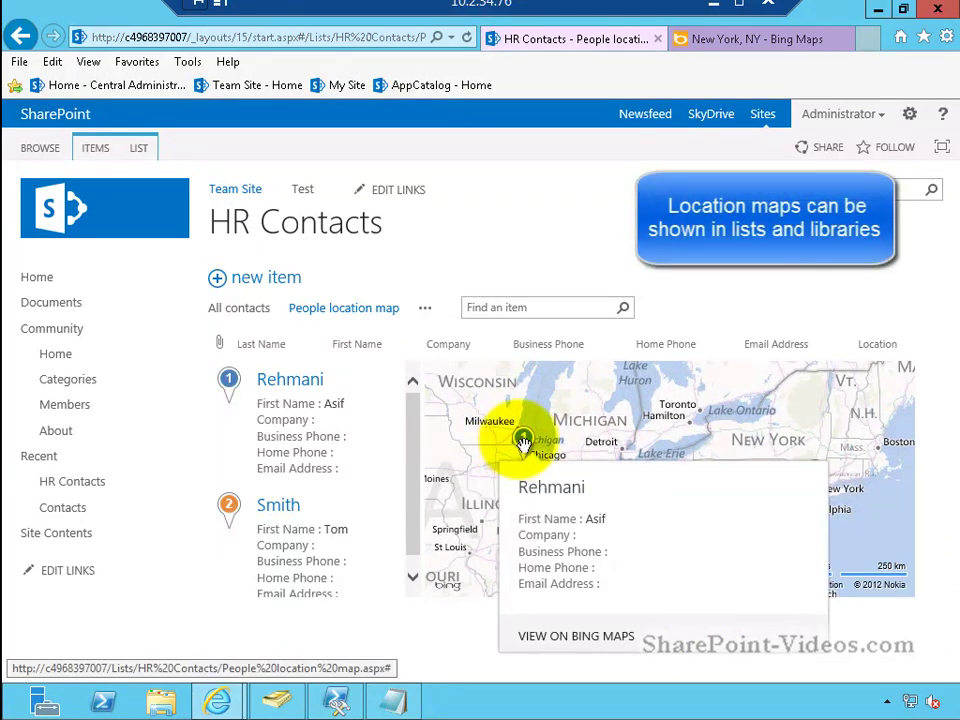
{"action": "left_click", "coordinate": [802, 470]}
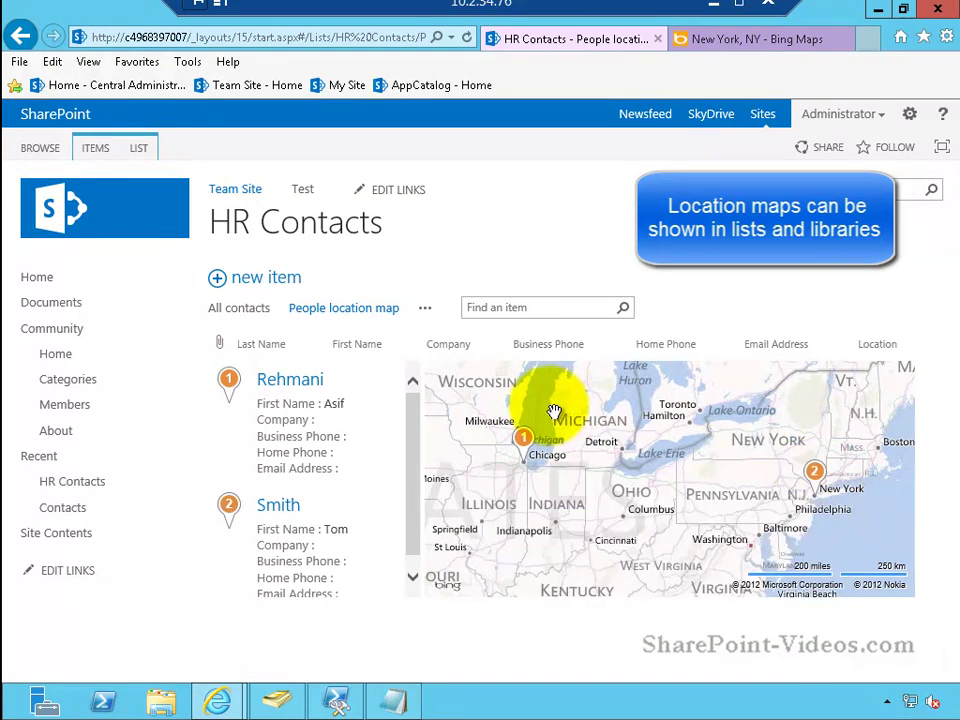
{"action": "mouse_move", "coordinate": [763, 262]}
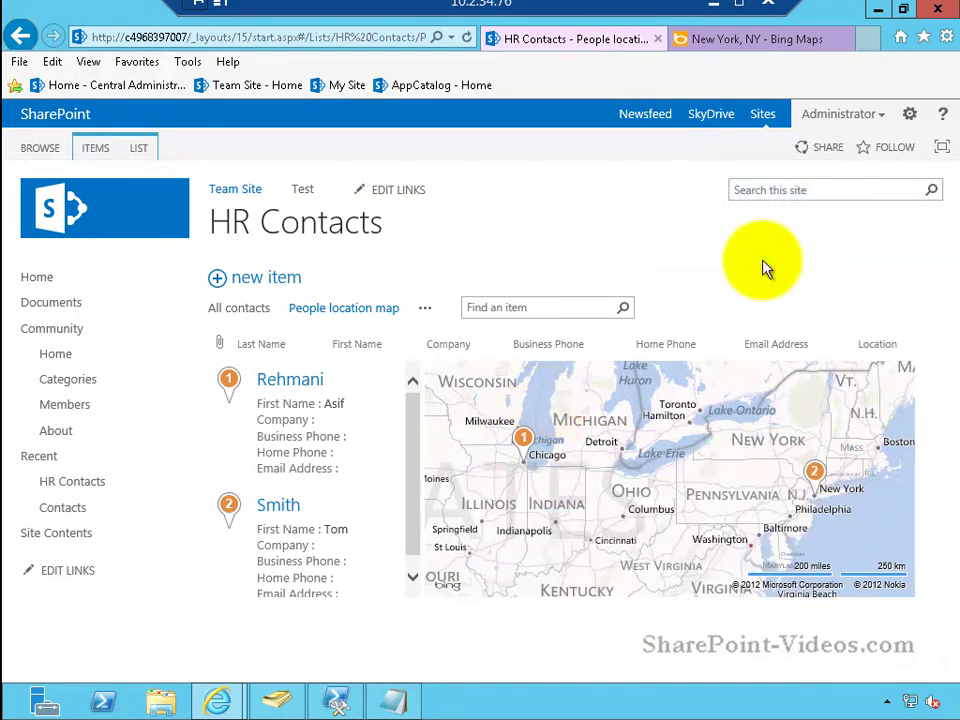